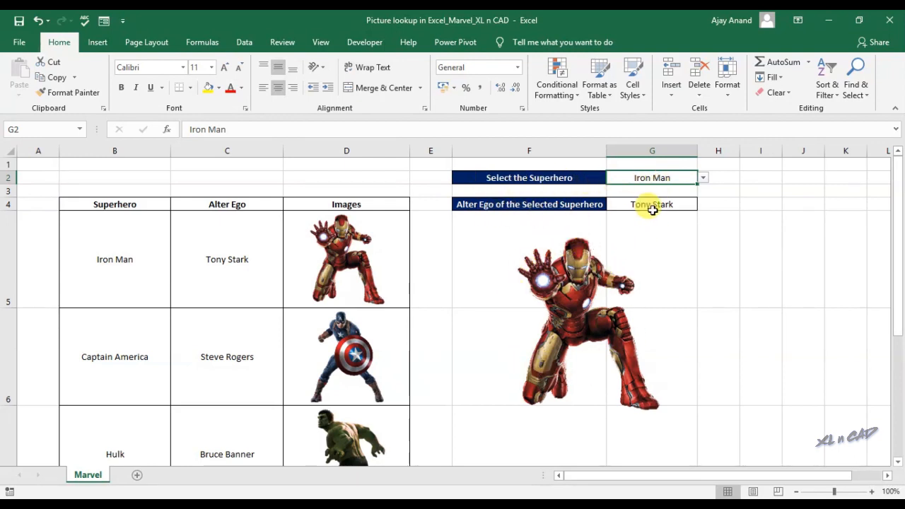
# Select Spider-Man in the G2 dropdown so the Marvel sheet shows his picture and Peter Parker.
pyautogui.click(701, 178)
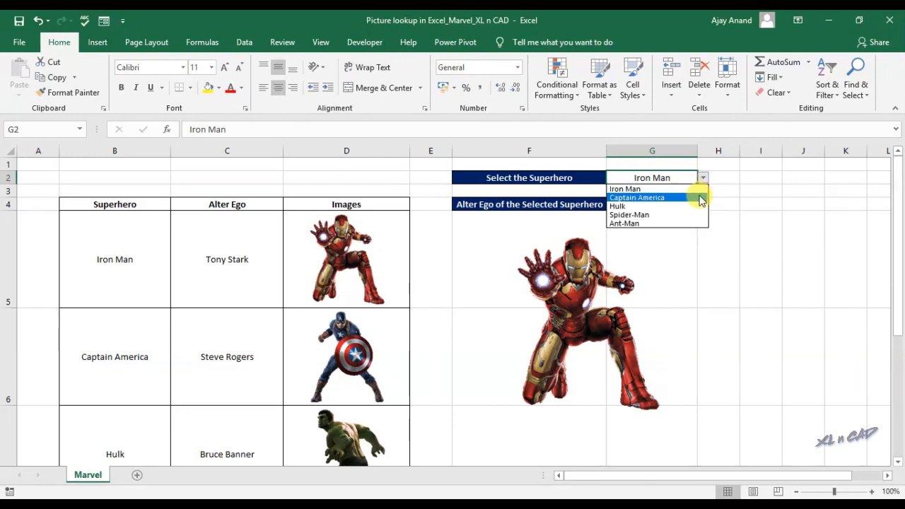
pyautogui.click(636, 198)
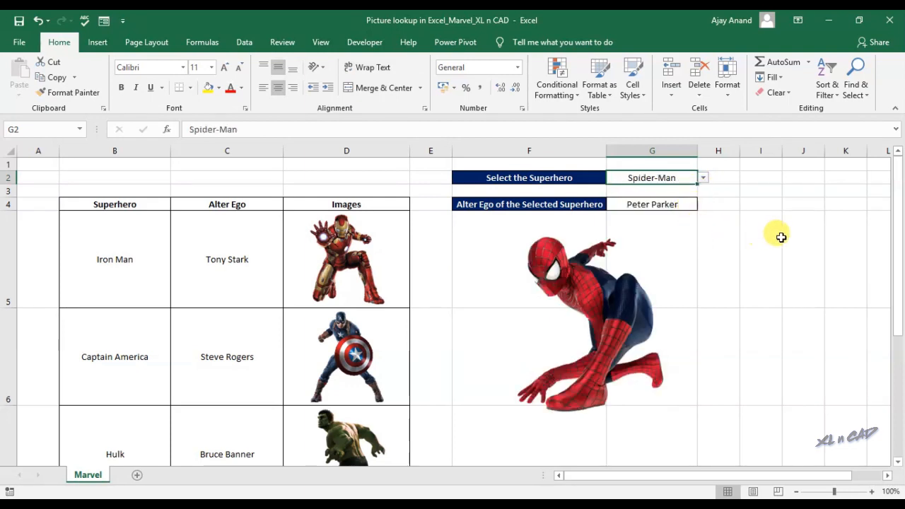
pyautogui.moveTo(643, 297)
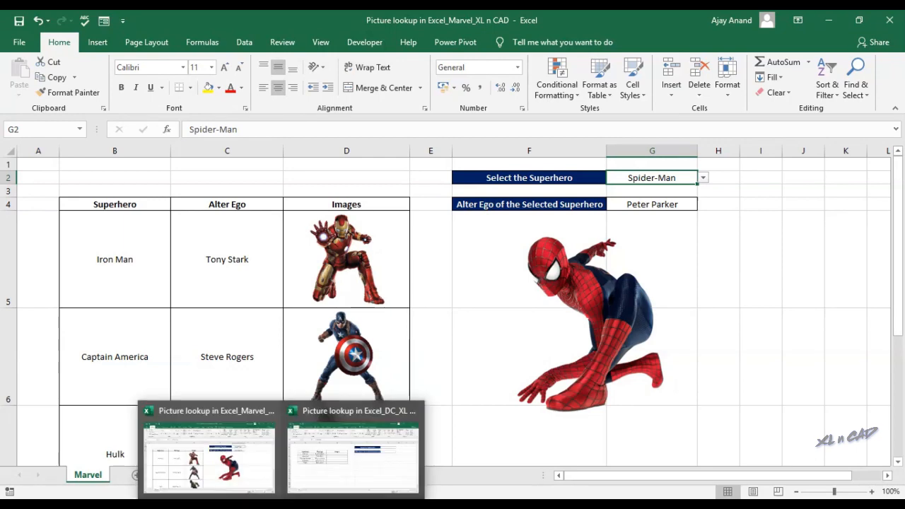
# Bring up the Picture lookup in Excel_DC workbook and select the empty G2 selection cell.
pyautogui.click(352, 452)
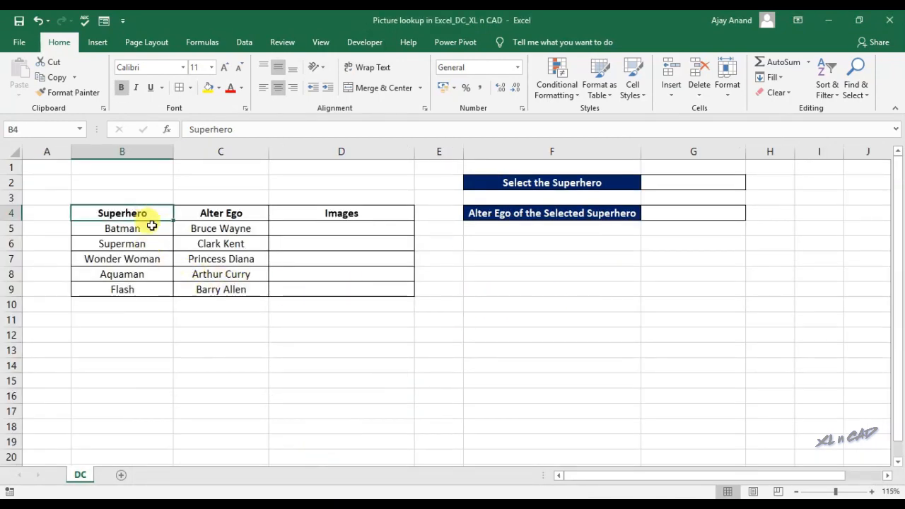
pyautogui.moveTo(122, 212); pyautogui.dragTo(121, 288)
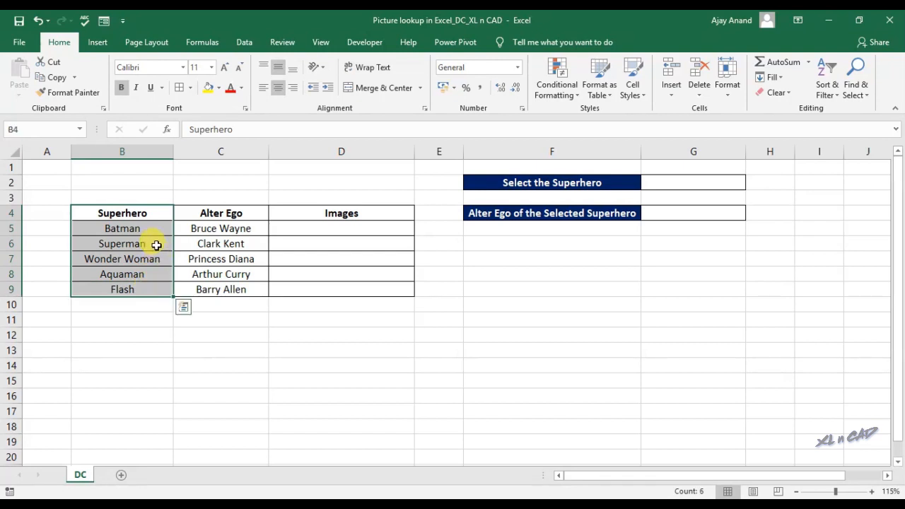
pyautogui.click(121, 243)
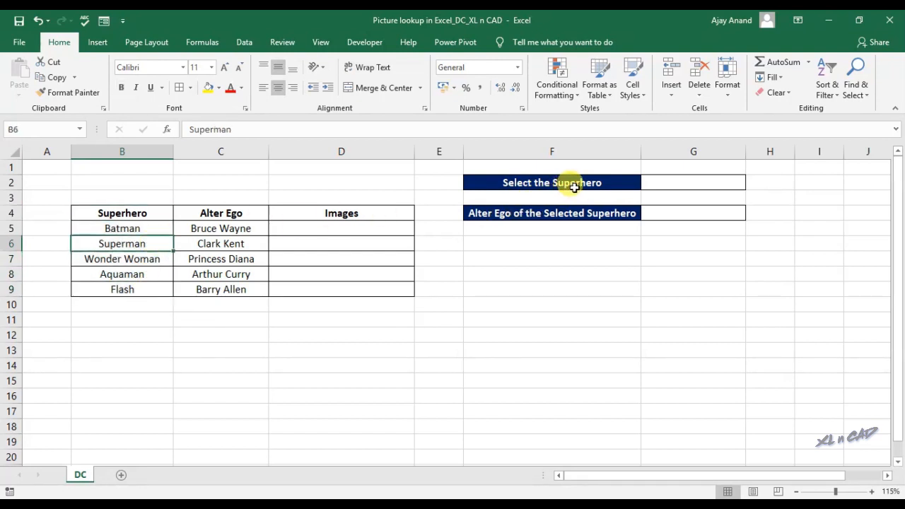
pyautogui.click(692, 182)
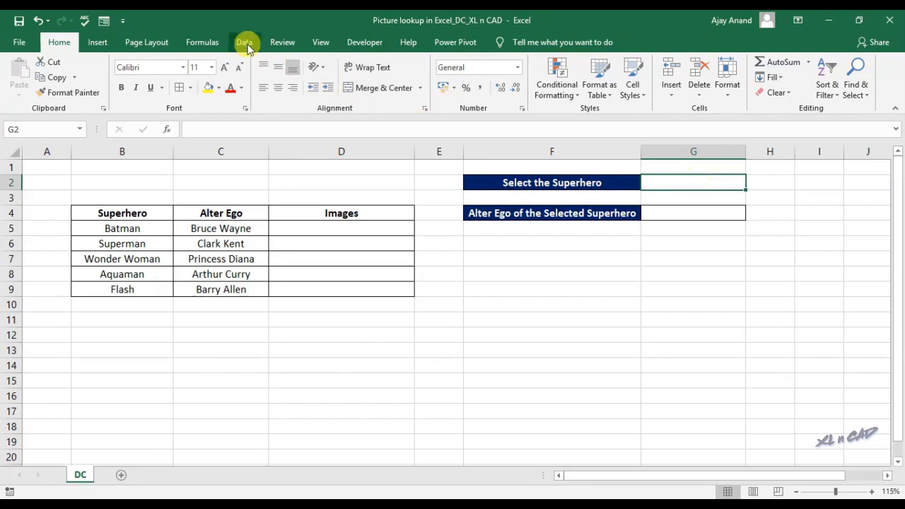
# Apply Data Validation to G2 allowing a List sourced from the names in B5:B9.
pyautogui.click(243, 42)
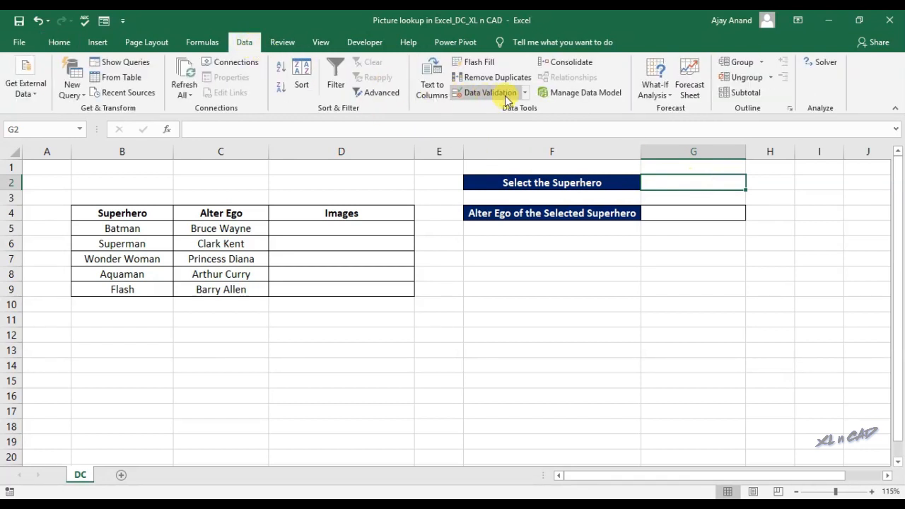
pyautogui.click(486, 94)
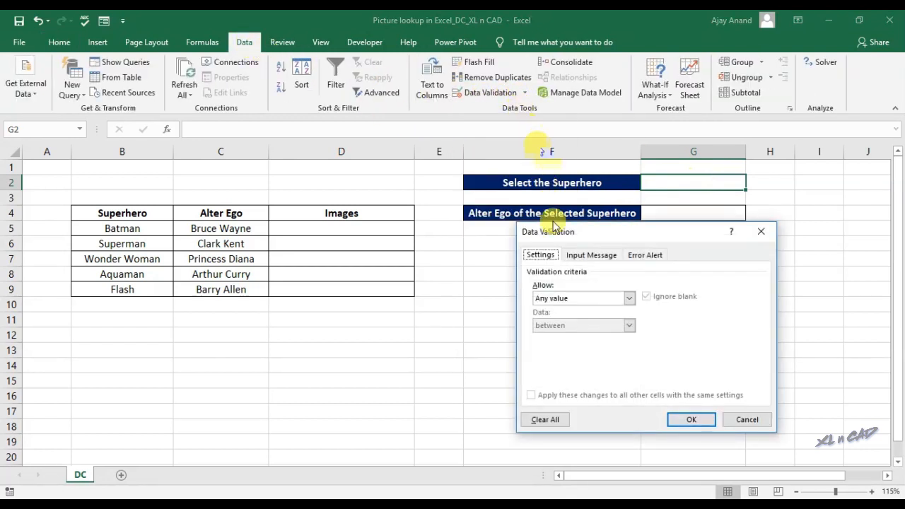
pyautogui.click(628, 297)
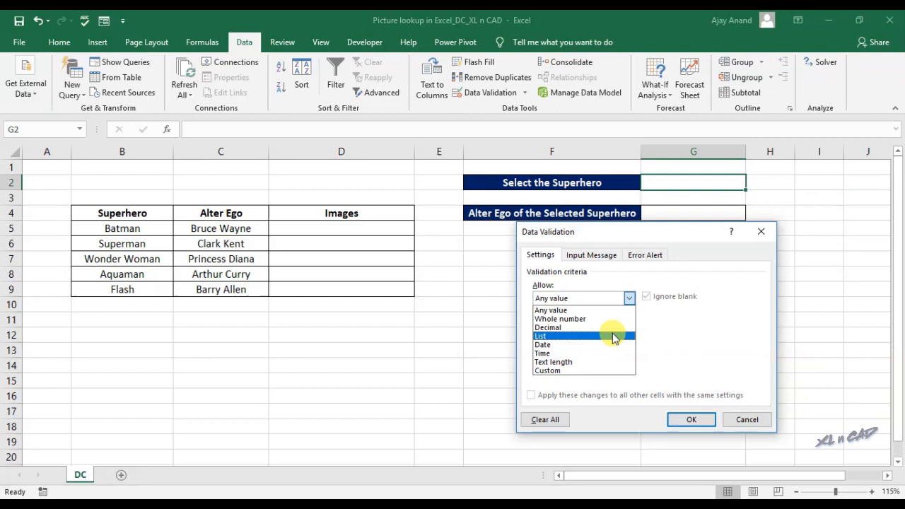
pyautogui.click(540, 335)
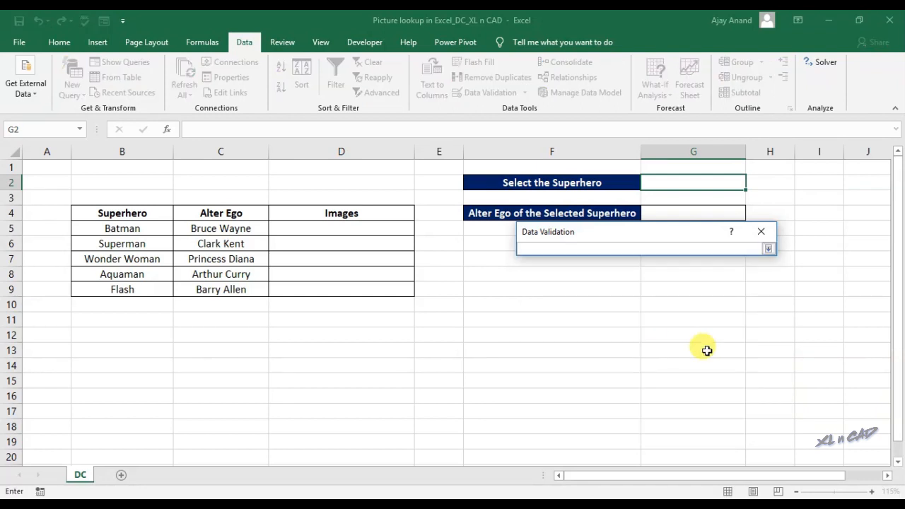
pyautogui.moveTo(144, 228)
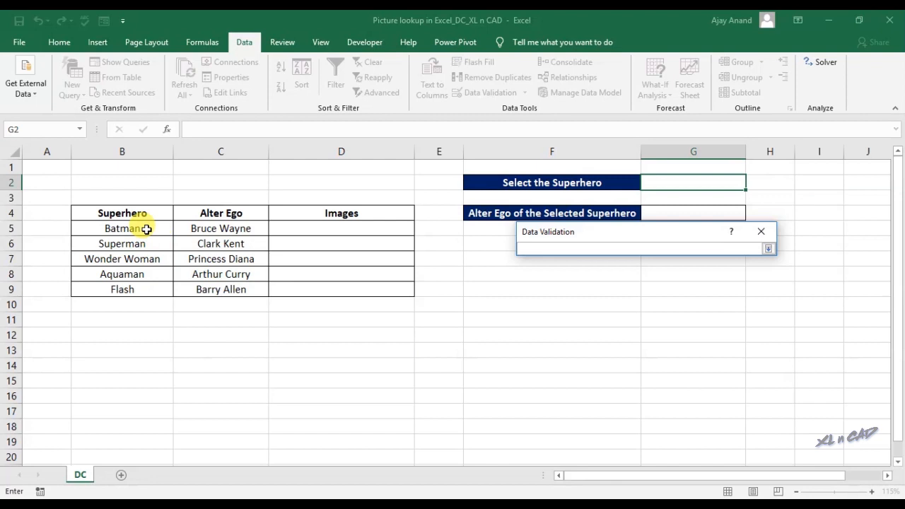
pyautogui.moveTo(121, 227); pyautogui.dragTo(122, 289)
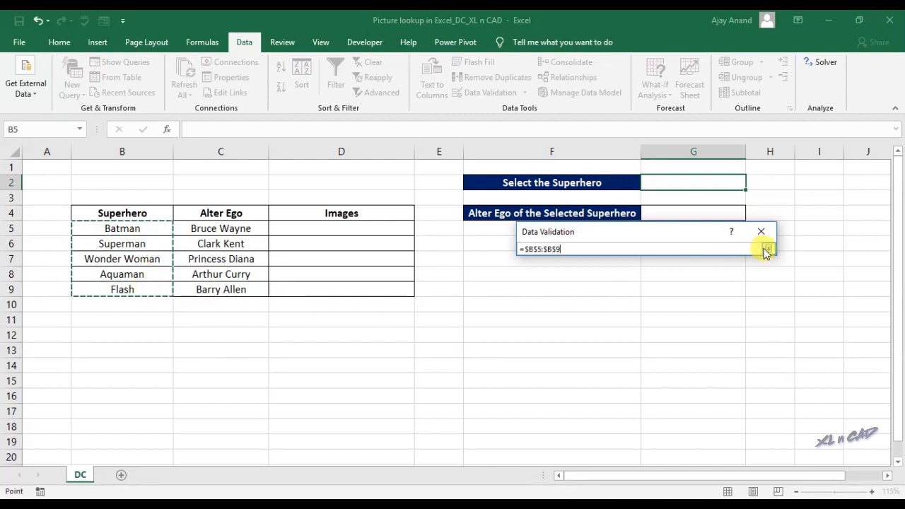
pyautogui.click(766, 248)
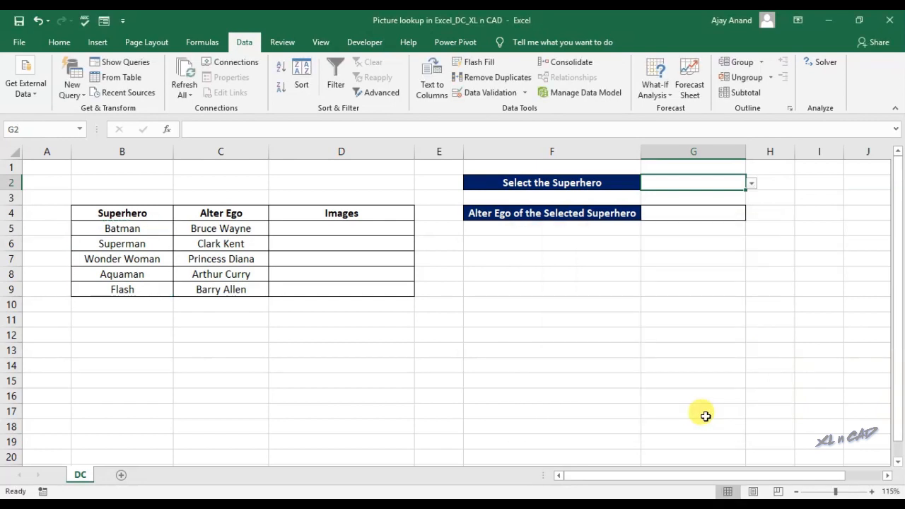
# Pick Wonder Woman from the new G2 superhero dropdown.
pyautogui.click(749, 182)
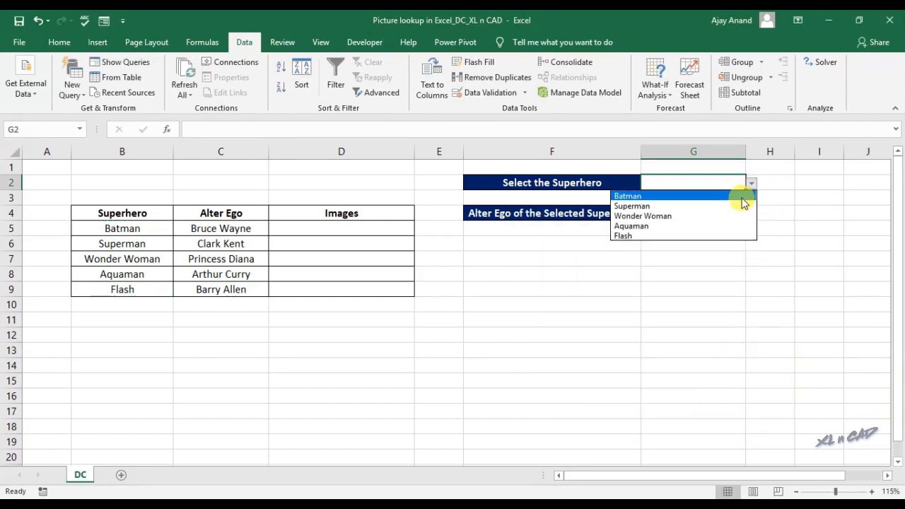
pyautogui.click(642, 215)
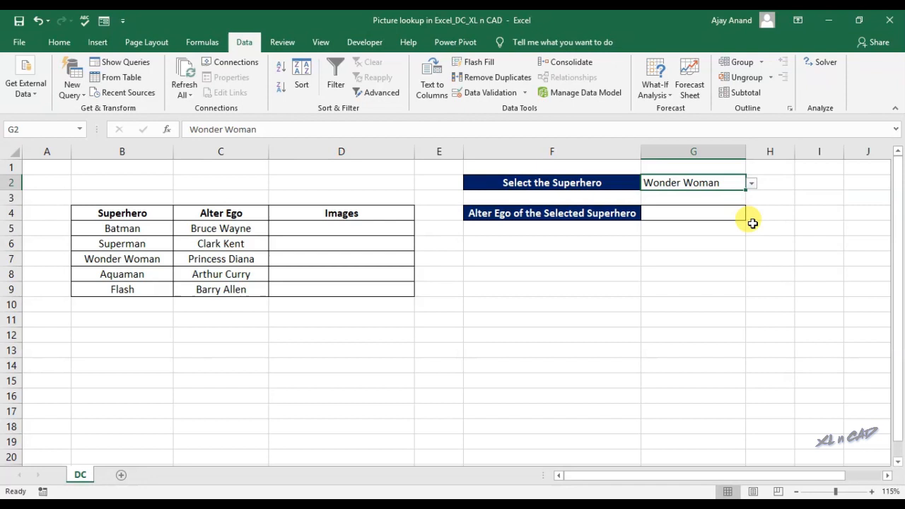
pyautogui.moveTo(808, 249)
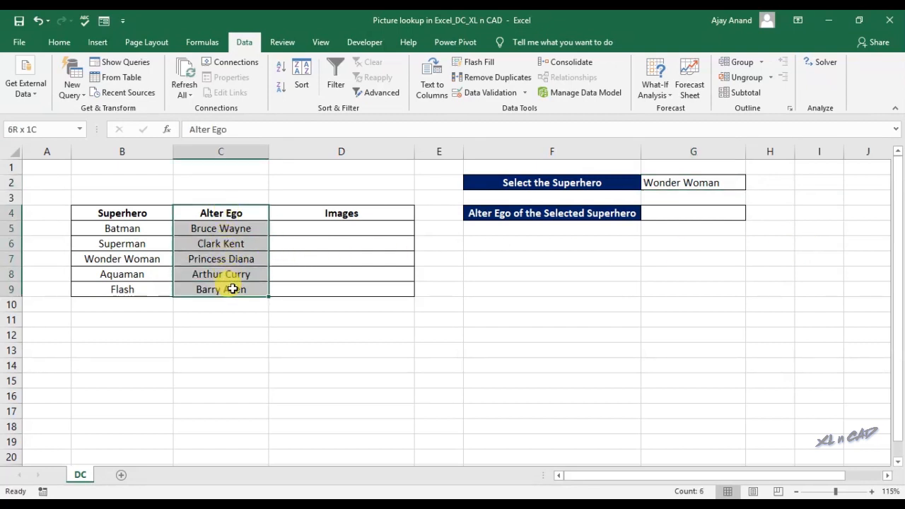
# Start the G4 alter ego formula as =INDEX( over the table B5:D9.
pyautogui.click(692, 212)
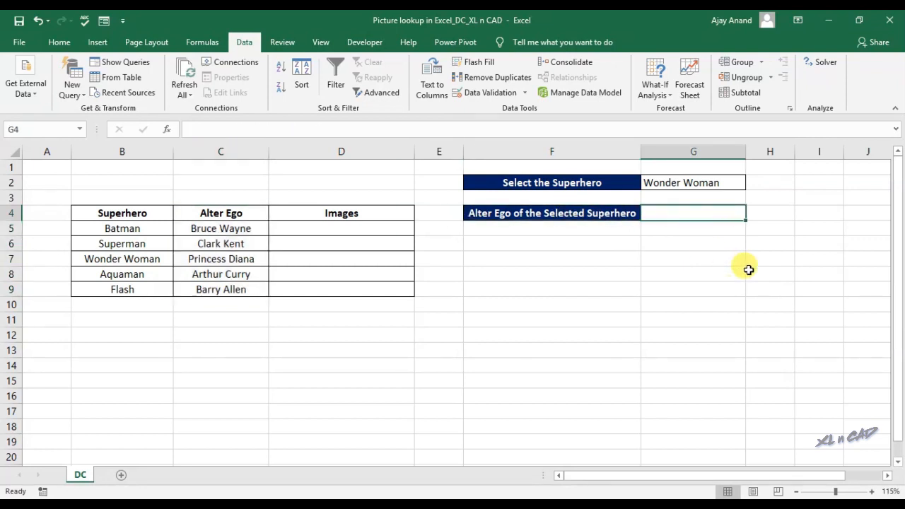
pyautogui.write('=')
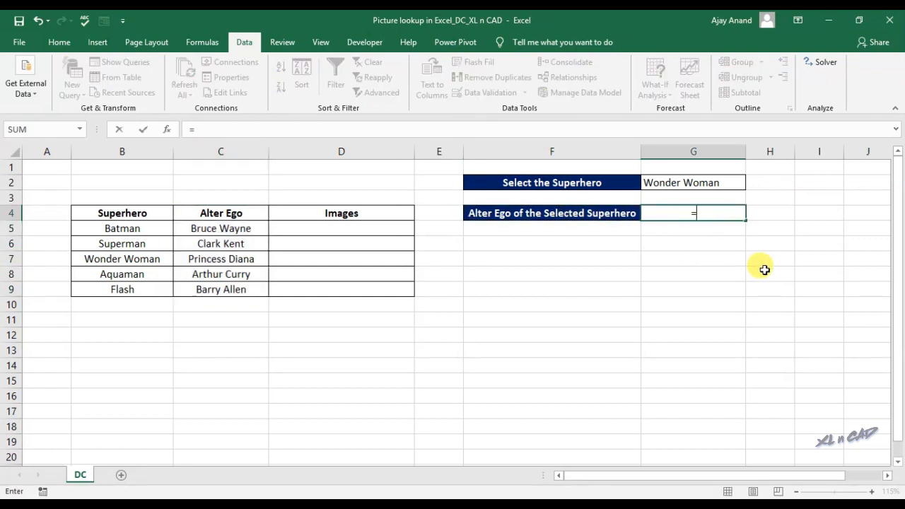
pyautogui.write('inde')
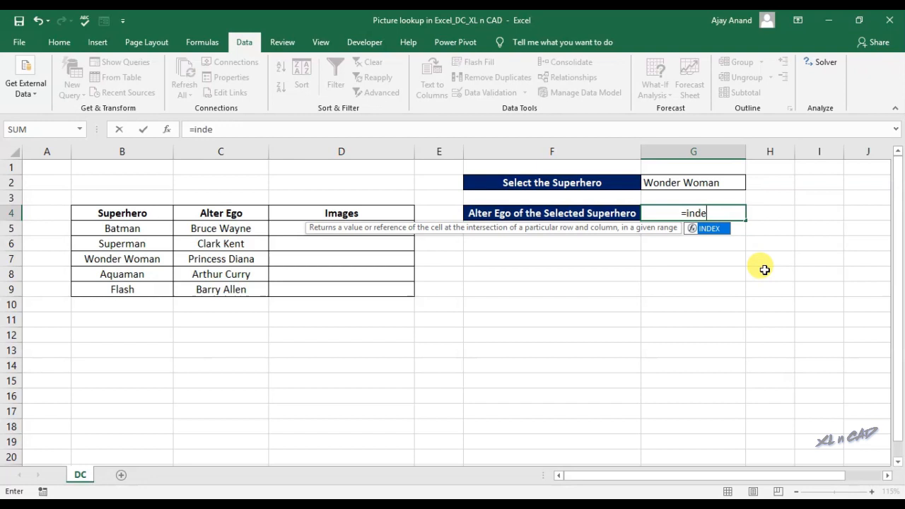
pyautogui.write('x(')
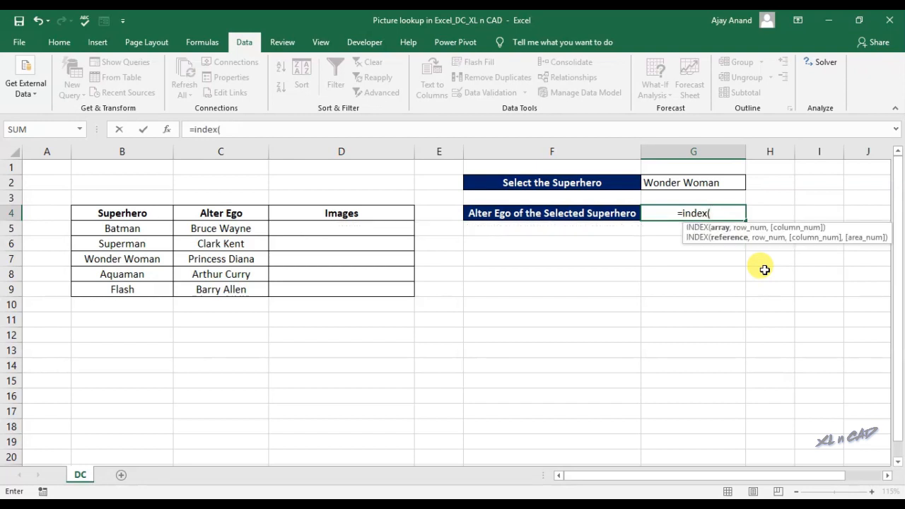
pyautogui.moveTo(726, 243)
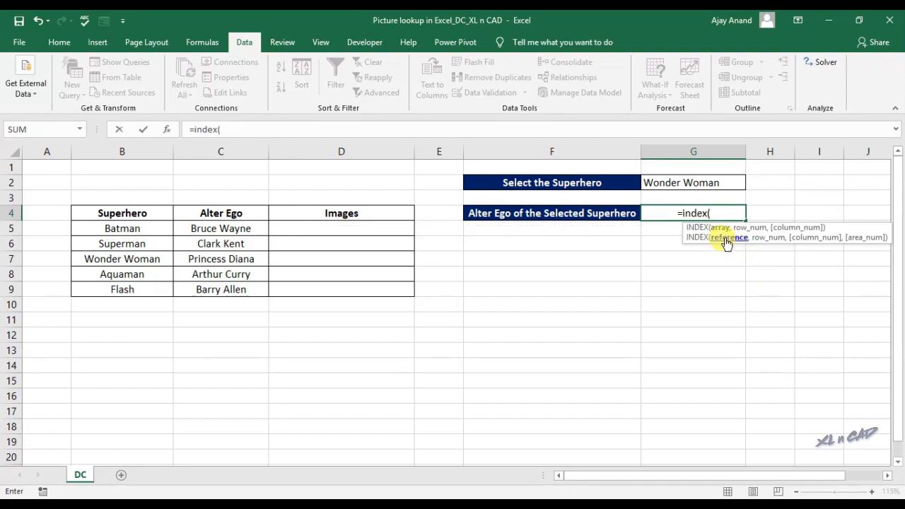
pyautogui.moveTo(164, 240)
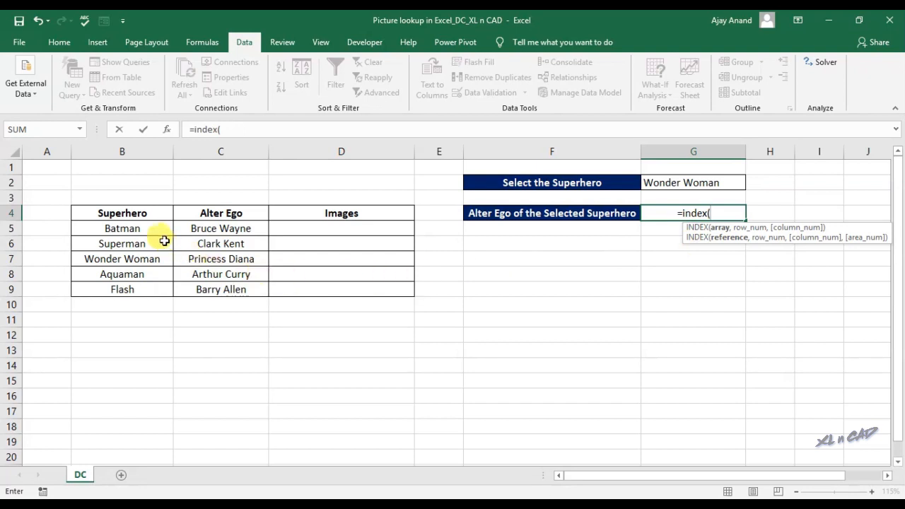
pyautogui.moveTo(122, 227); pyautogui.dragTo(342, 288)
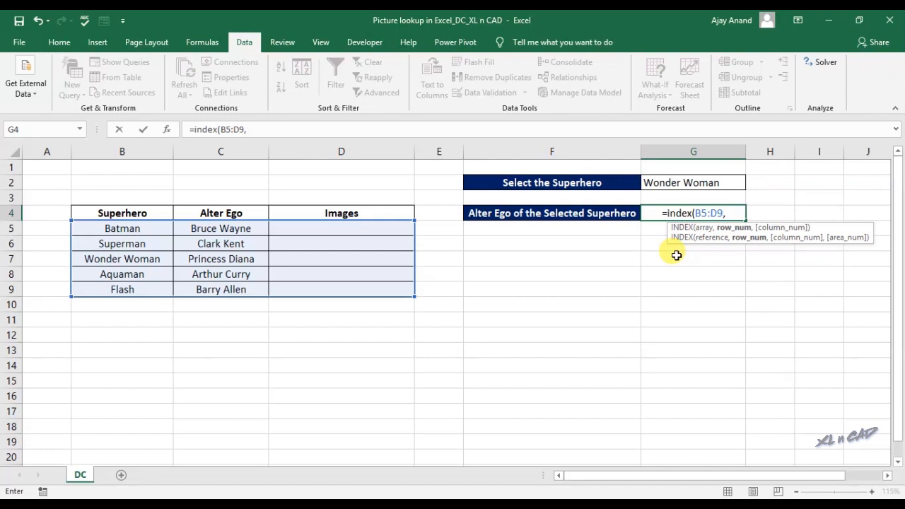
# Complete it with MATCH(G2,B5:B9,0) and column 2 so G4 returns Princess Diana.
pyautogui.write('M')
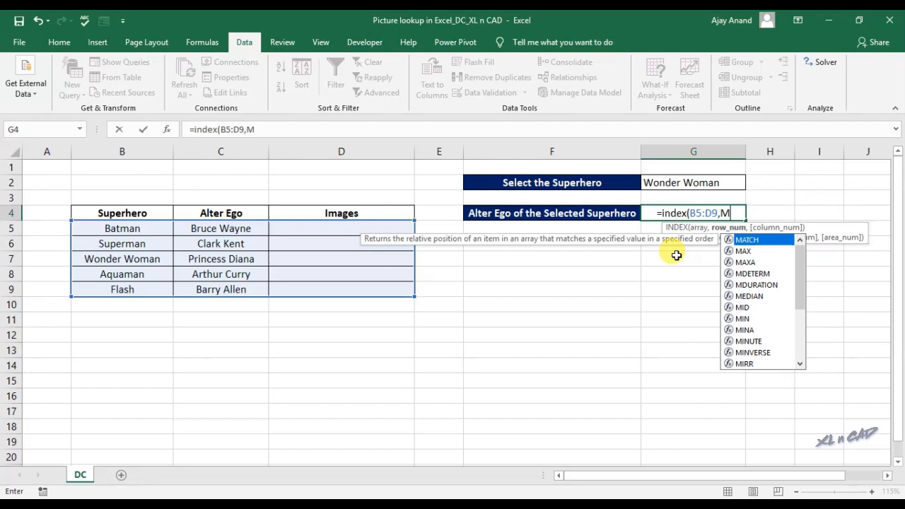
pyautogui.write('atch(')
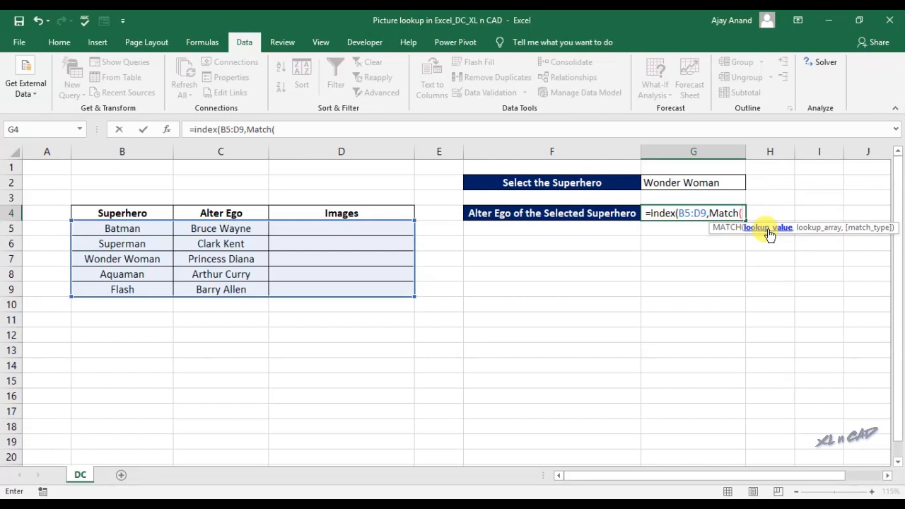
pyautogui.click(693, 182)
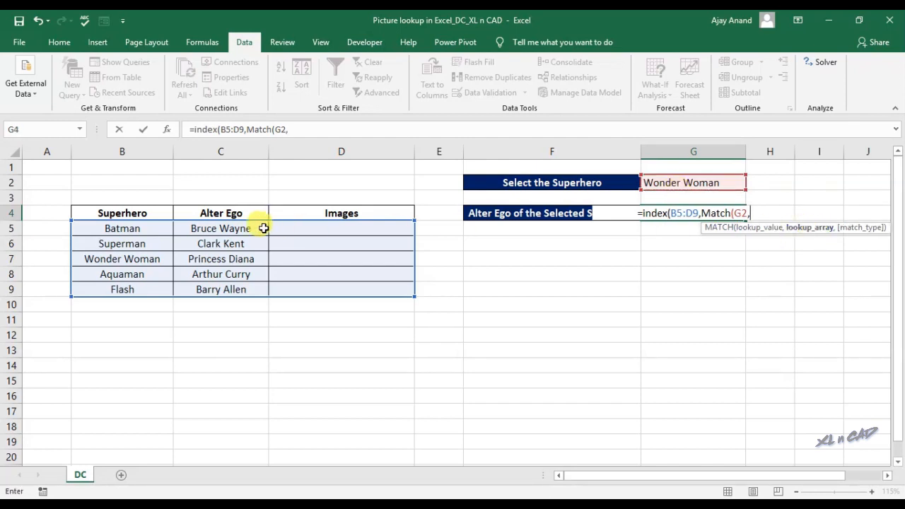
pyautogui.moveTo(122, 228); pyautogui.dragTo(122, 288)
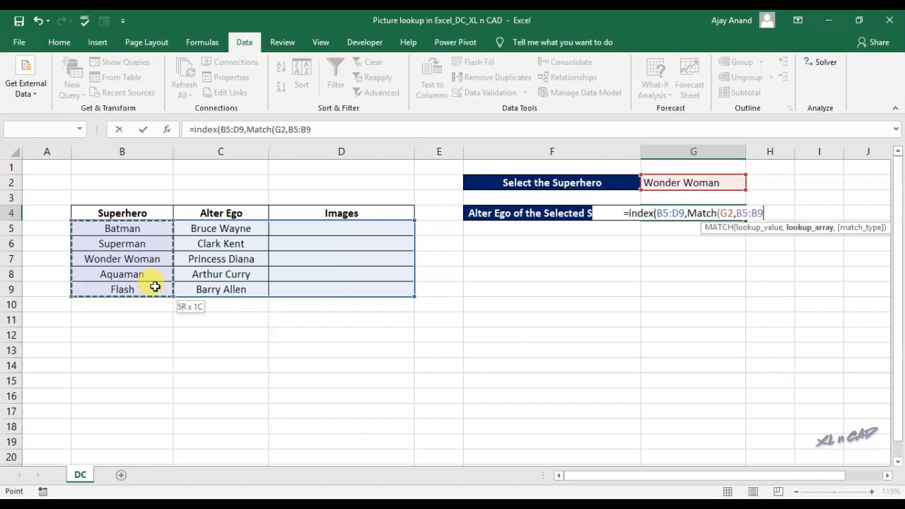
pyautogui.write(',')
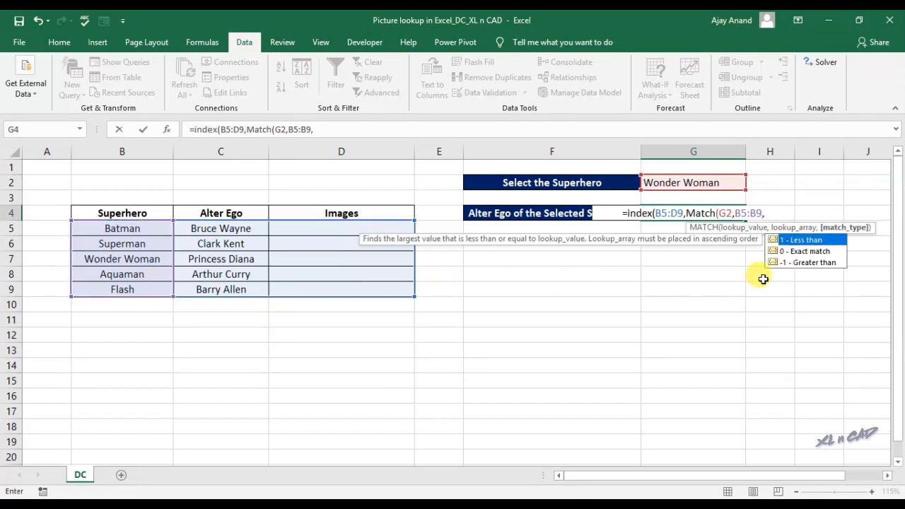
pyautogui.write('0')
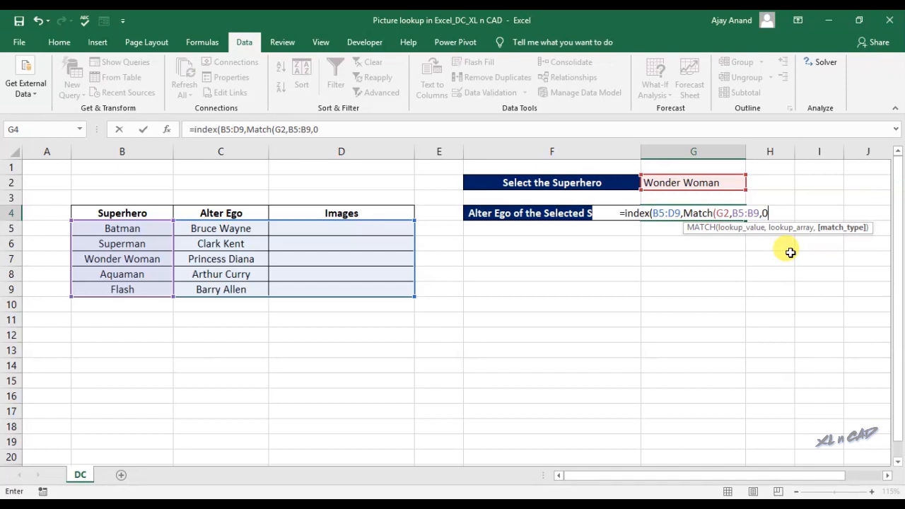
pyautogui.write(',')
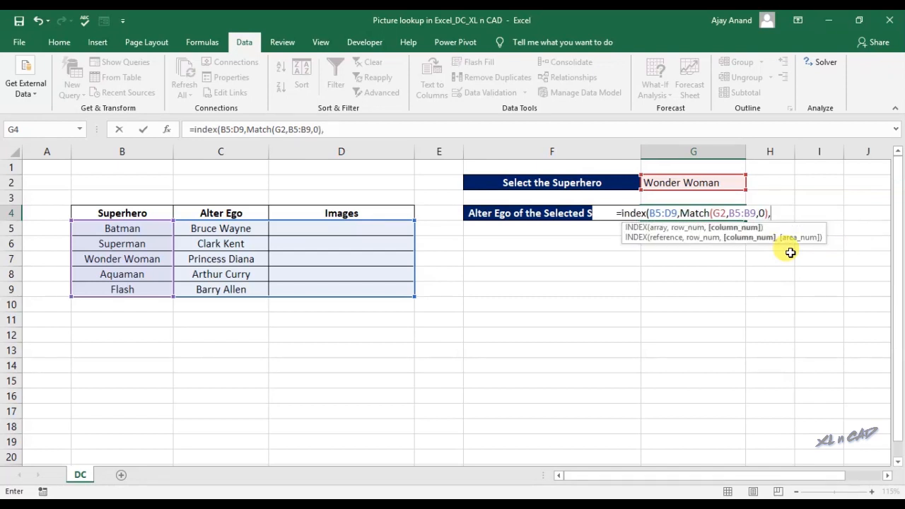
pyautogui.moveTo(237, 229)
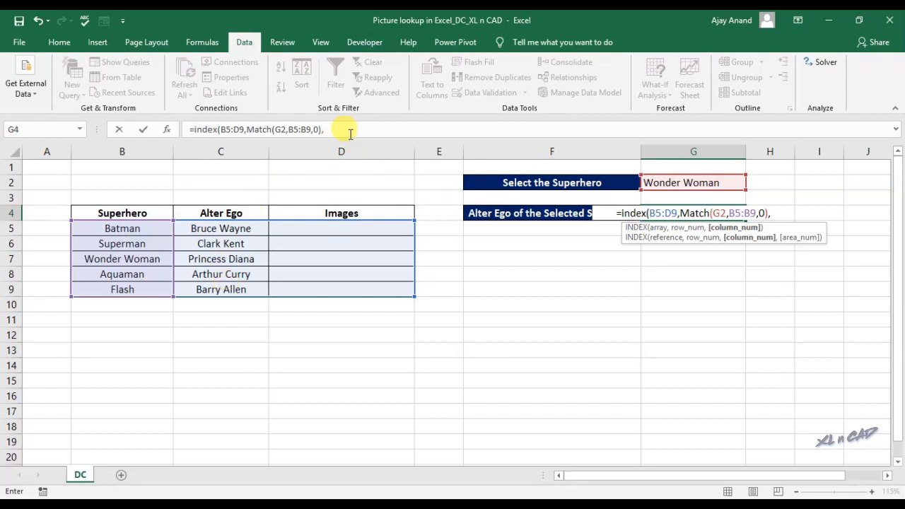
pyautogui.write('2')
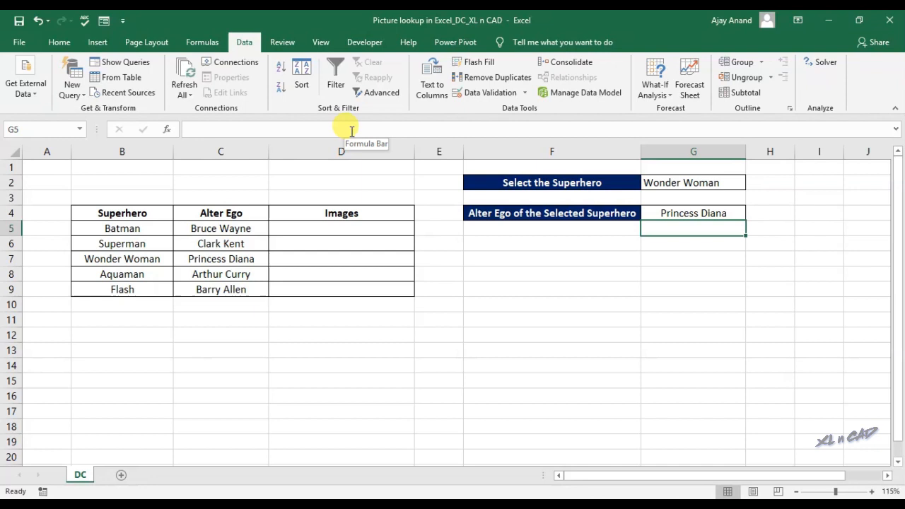
# Change the G2 selection to Superman then Flash, confirming G4 updates to Barry Allen.
pyautogui.click(692, 212)
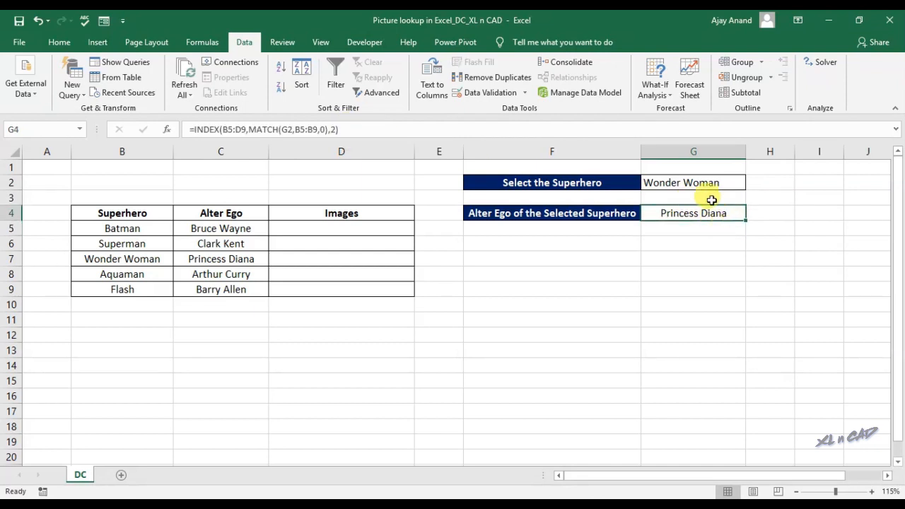
pyautogui.click(693, 182)
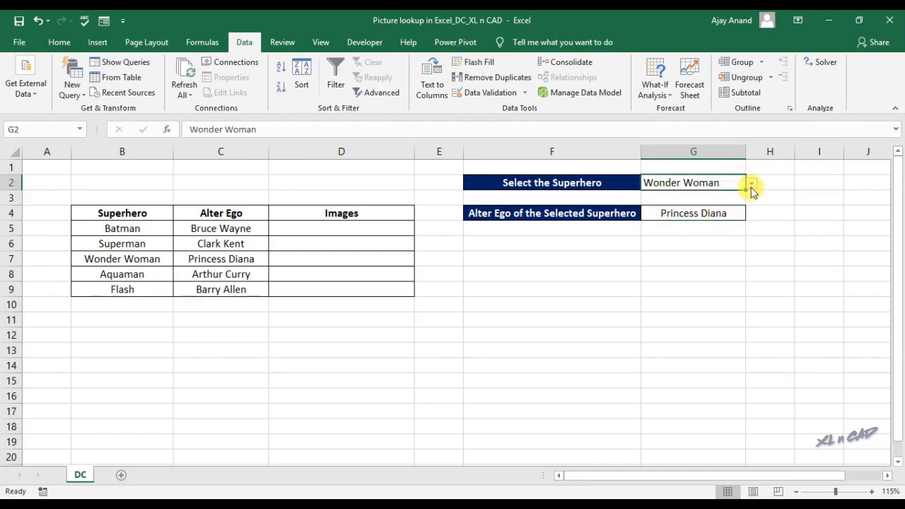
pyautogui.click(752, 182)
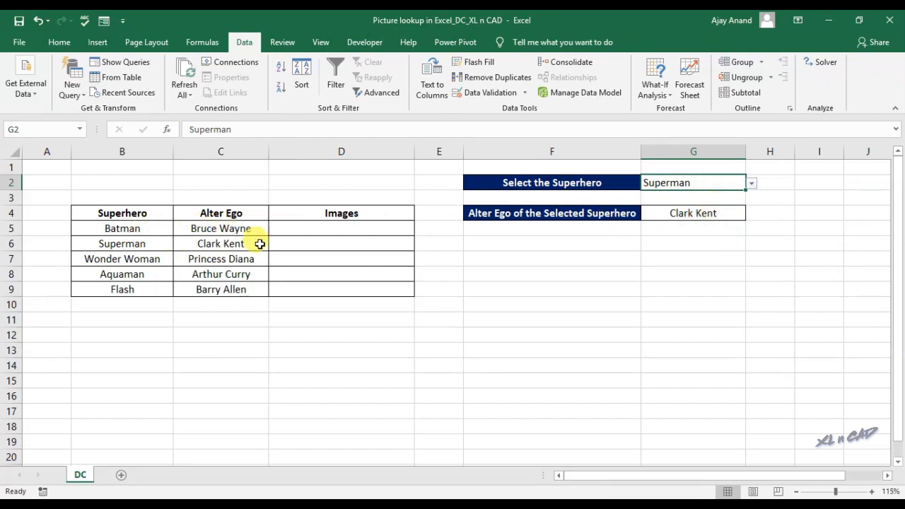
pyautogui.click(692, 152)
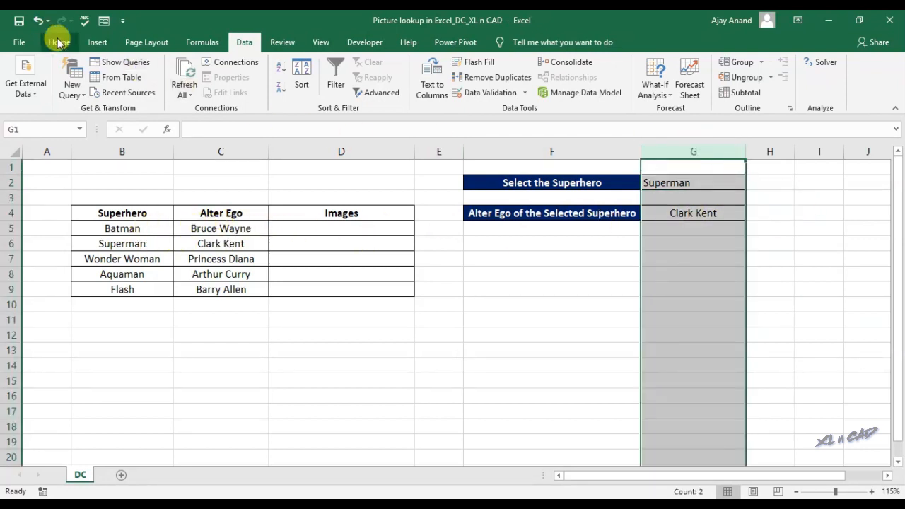
pyautogui.click(59, 42)
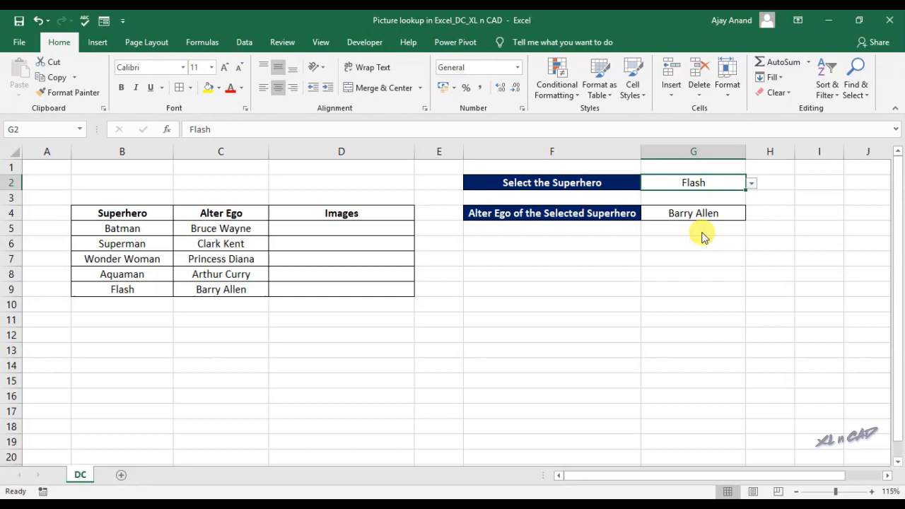
pyautogui.click(121, 289)
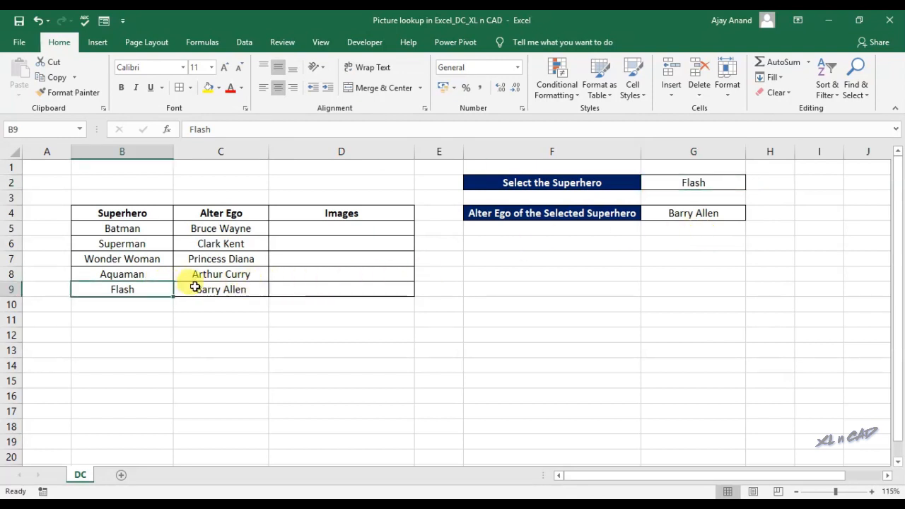
pyautogui.click(342, 212)
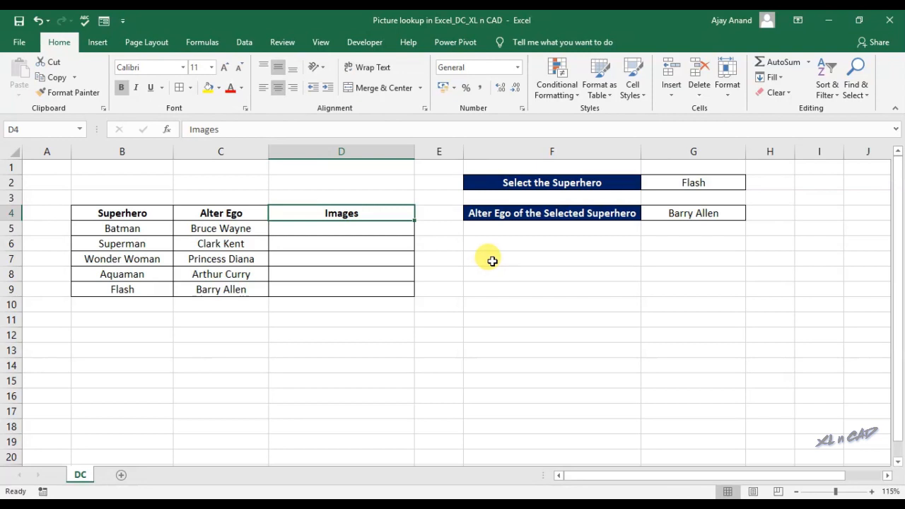
pyautogui.moveTo(482, 260)
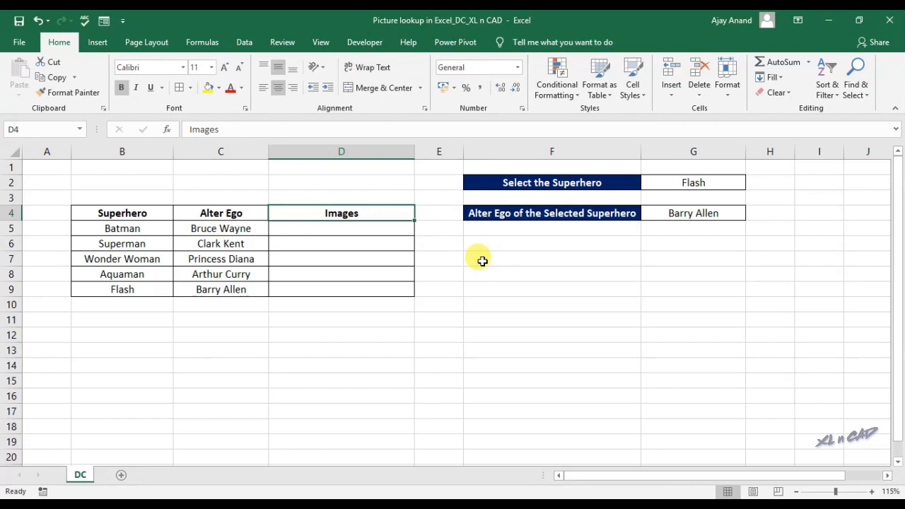
# Browse from Insert Pictures into the Picture Lookup in Excel folder and its DC subfolder.
pyautogui.click(98, 42)
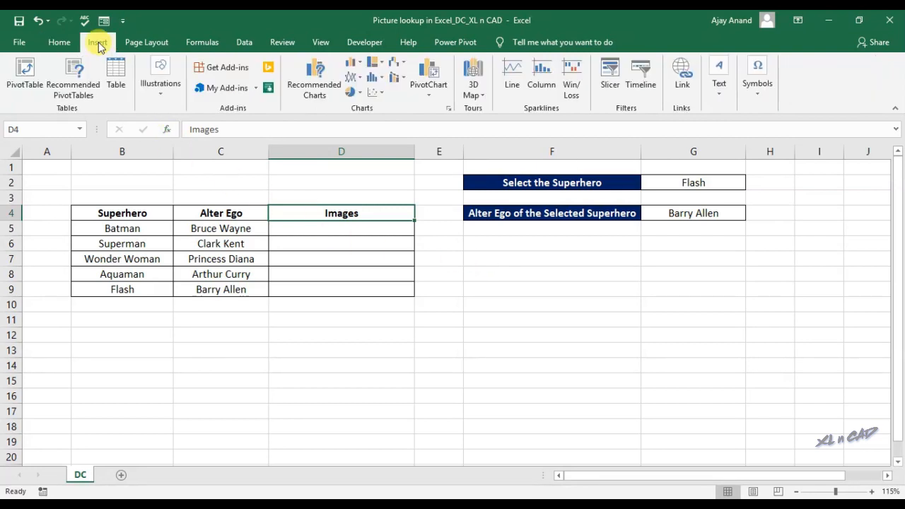
pyautogui.click(160, 78)
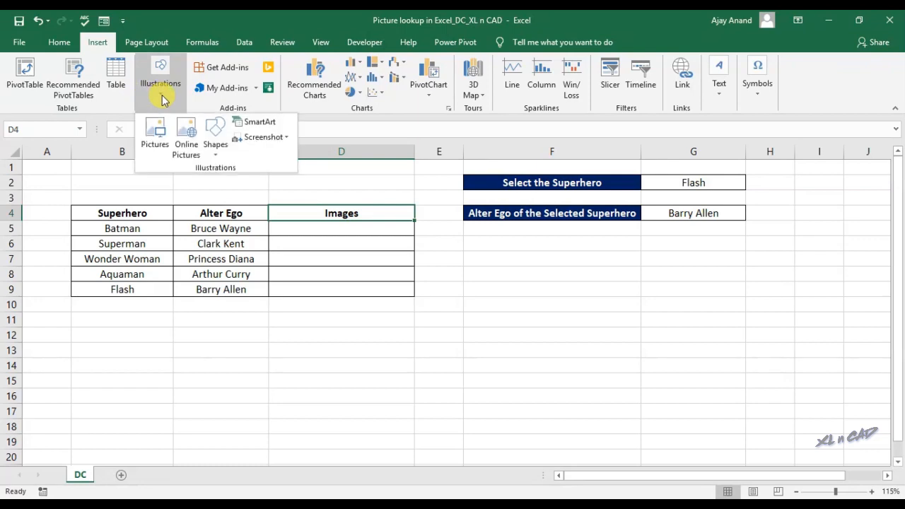
pyautogui.click(154, 135)
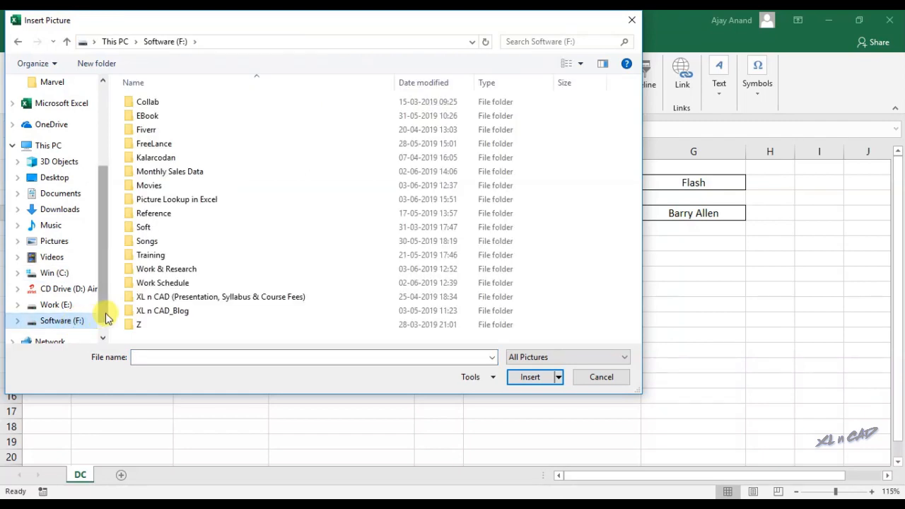
pyautogui.doubleClick(175, 198)
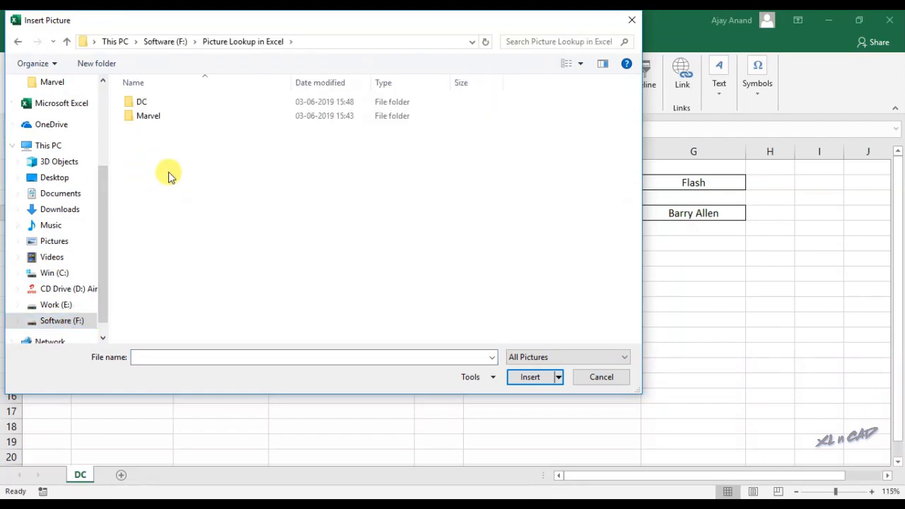
pyautogui.click(141, 102)
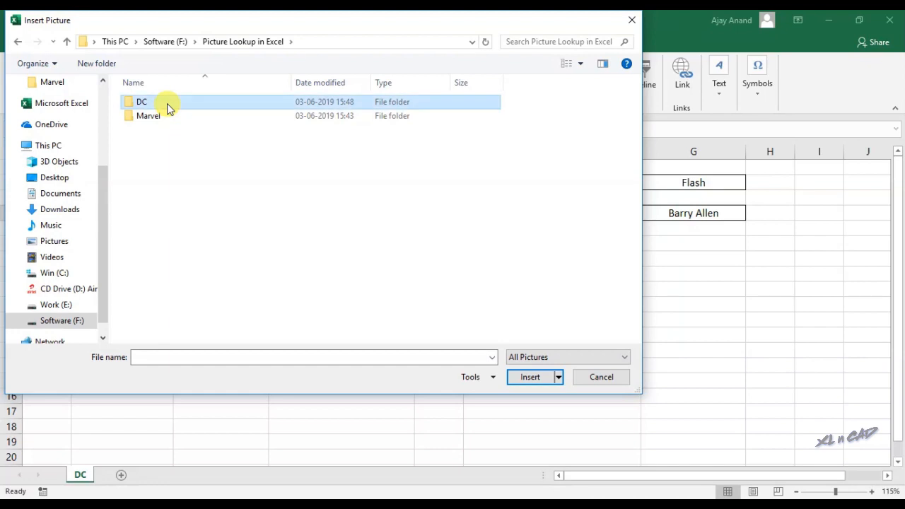
pyautogui.doubleClick(141, 102)
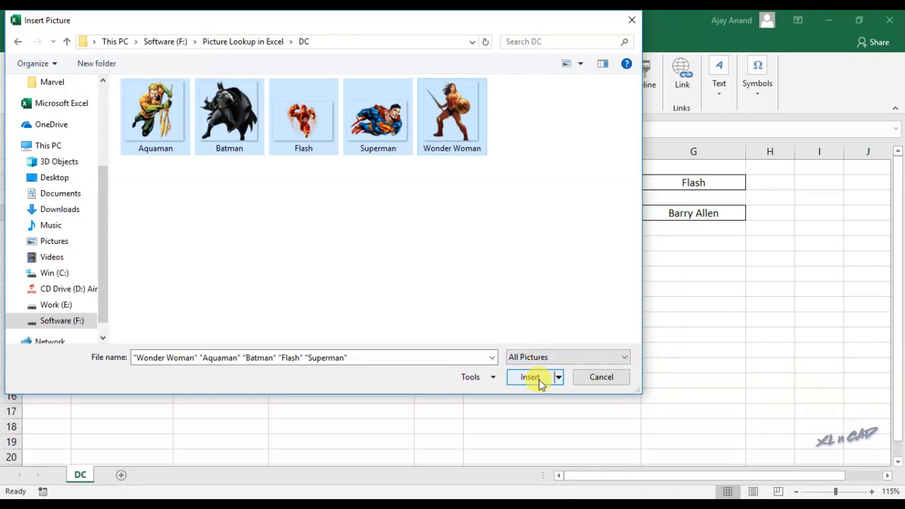
# Insert the five selected DC hero pictures onto the sheet beside the table.
pyautogui.click(528, 376)
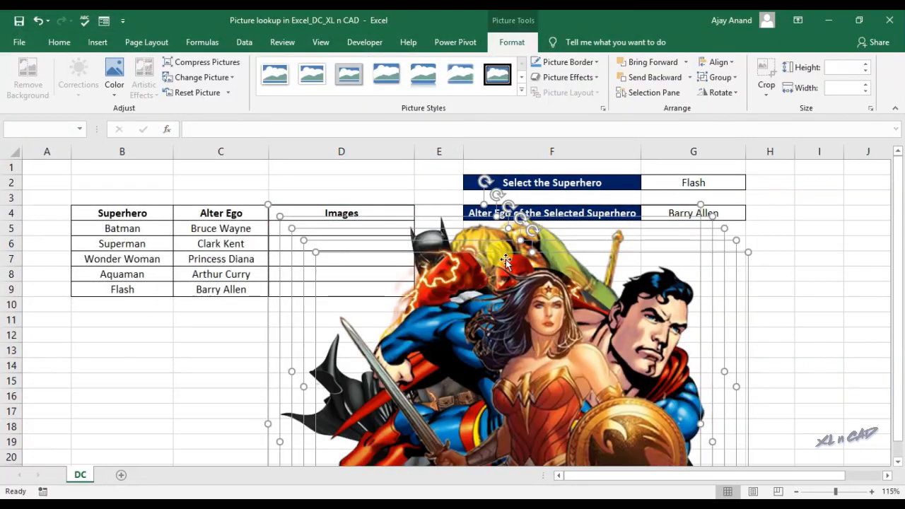
pyautogui.scroll(-3)
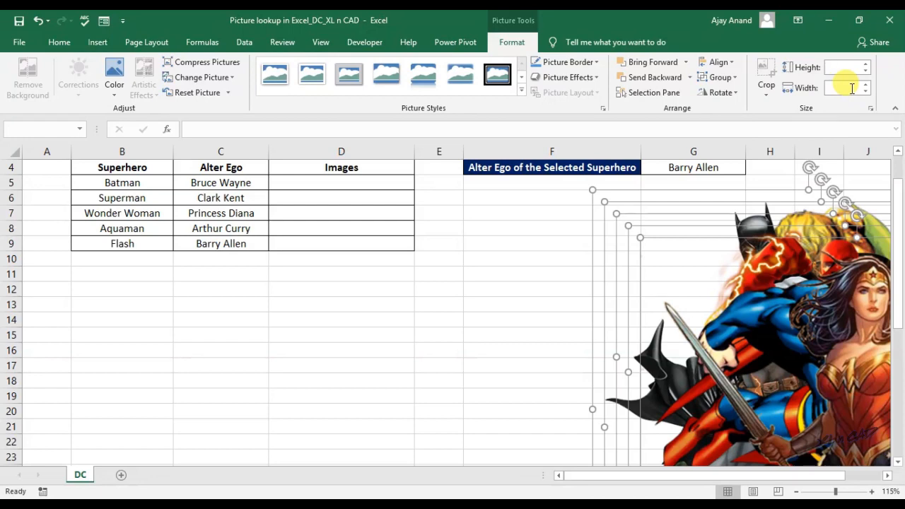
pyautogui.click(534, 241)
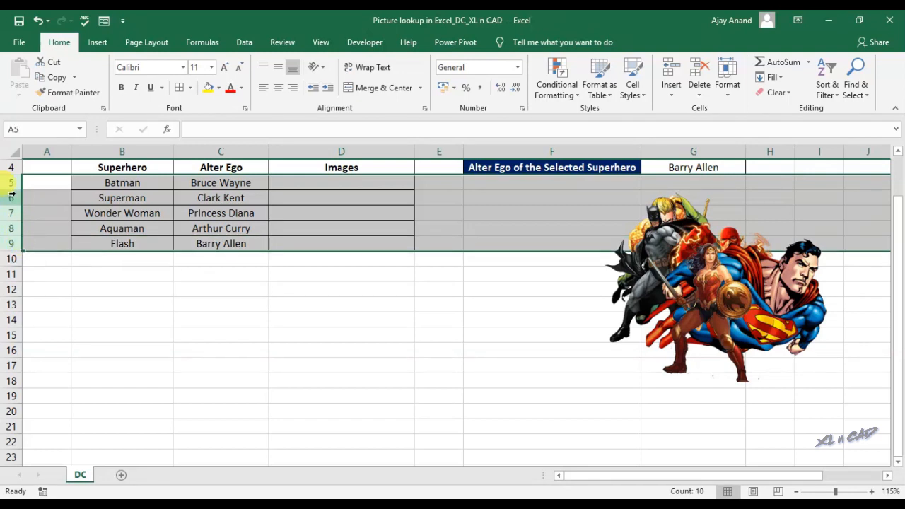
# Increase the height of rows 5 to 9 and select the Batman picture.
pyautogui.moveTo(16, 182); pyautogui.dragTo(15, 229)
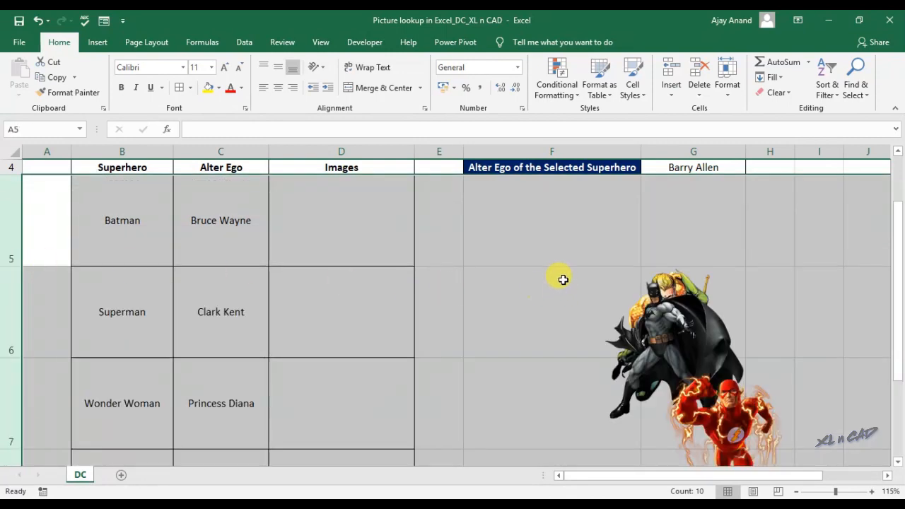
pyautogui.click(668, 328)
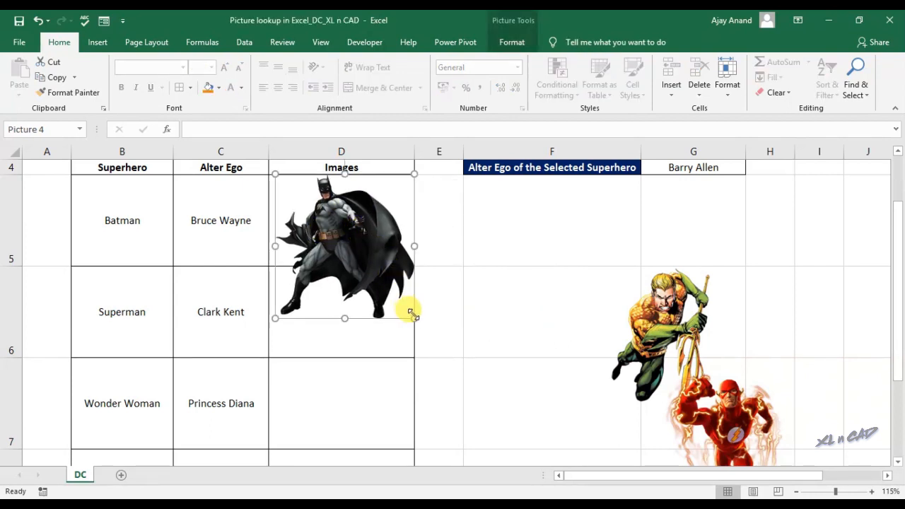
# Resize and place each hero picture, Batman through Flash, into its matching Images cell in column D.
pyautogui.moveTo(413, 318); pyautogui.dragTo(357, 247)
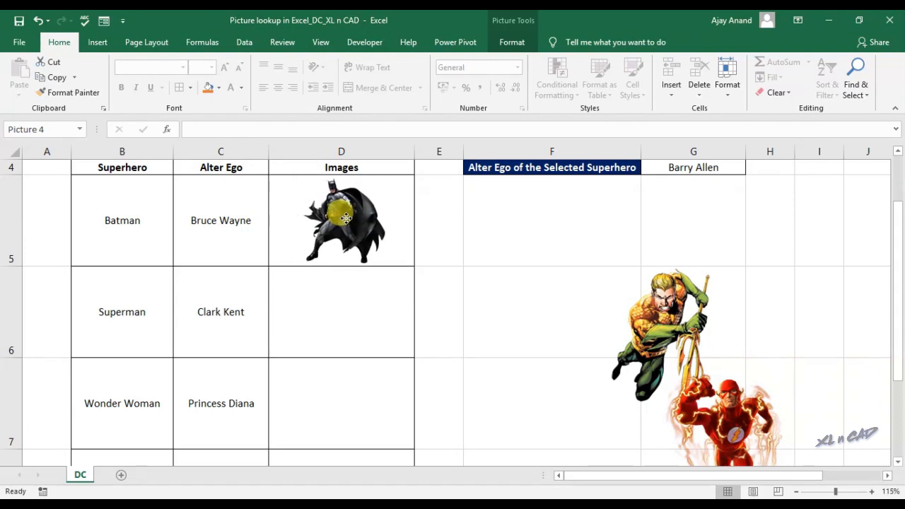
pyautogui.scroll(-3)
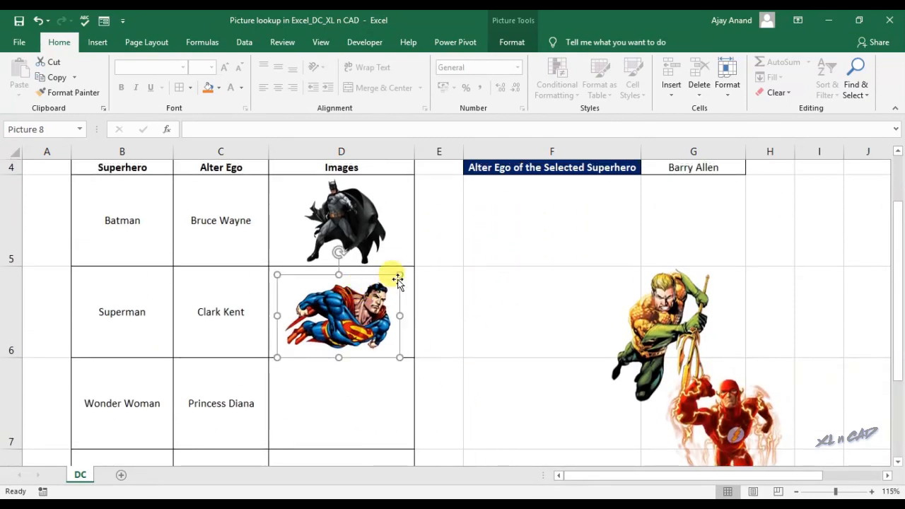
pyautogui.scroll(-3)
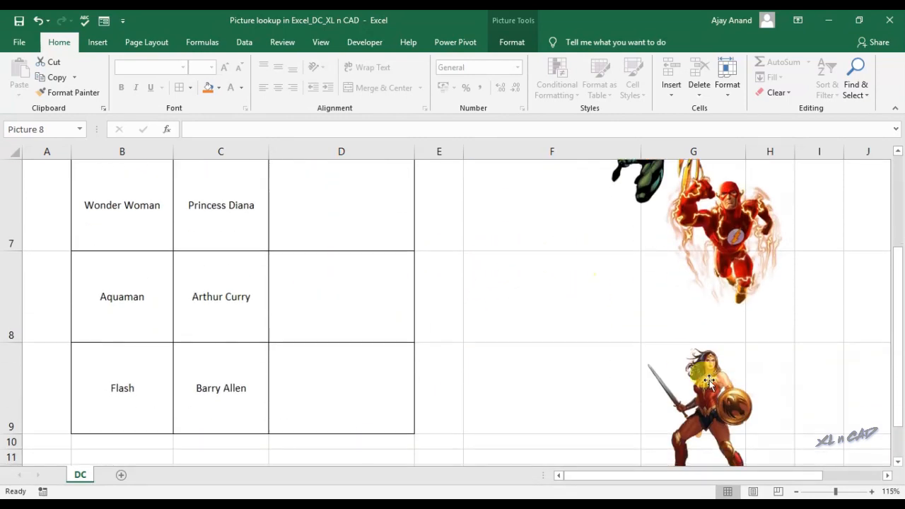
pyautogui.scroll(3)
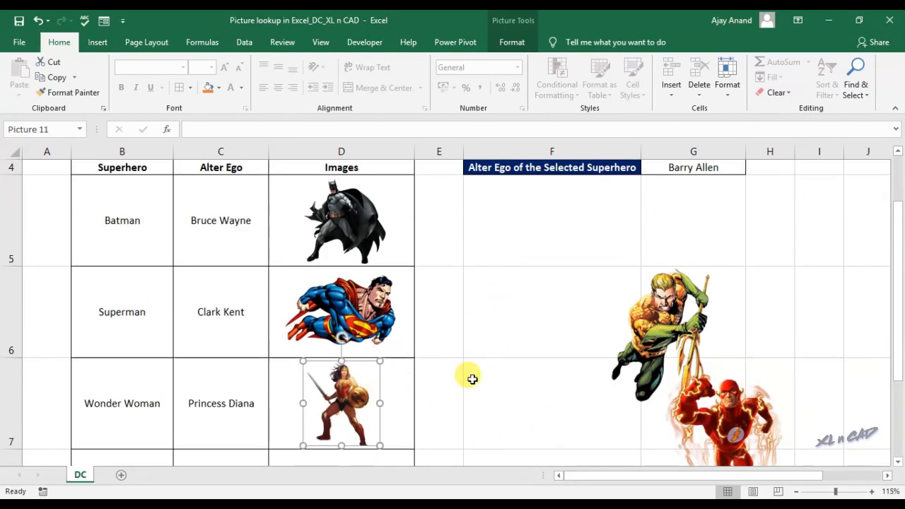
pyautogui.scroll(-3)
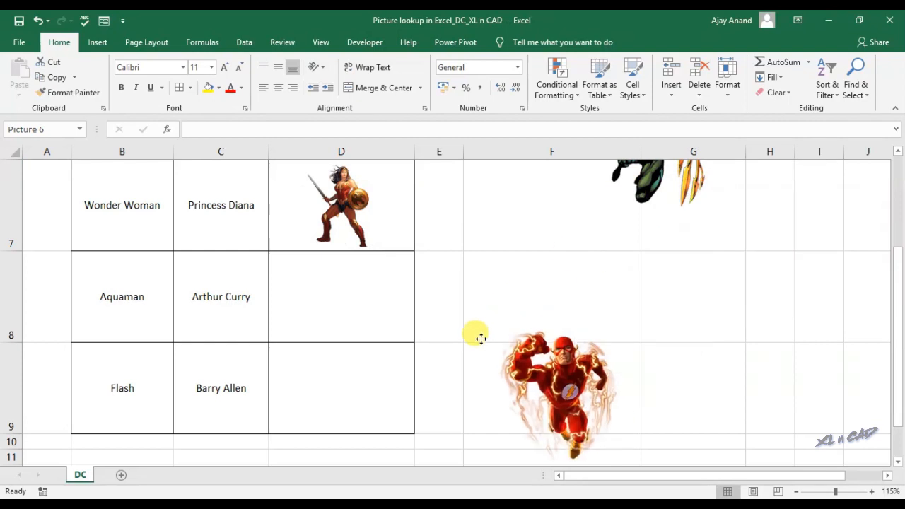
pyautogui.moveTo(551, 396); pyautogui.dragTo(342, 387)
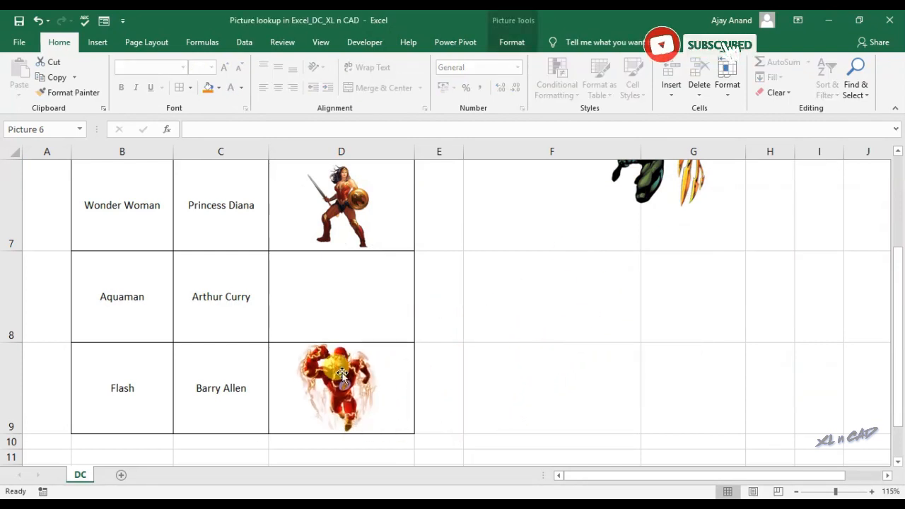
pyautogui.click(551, 296)
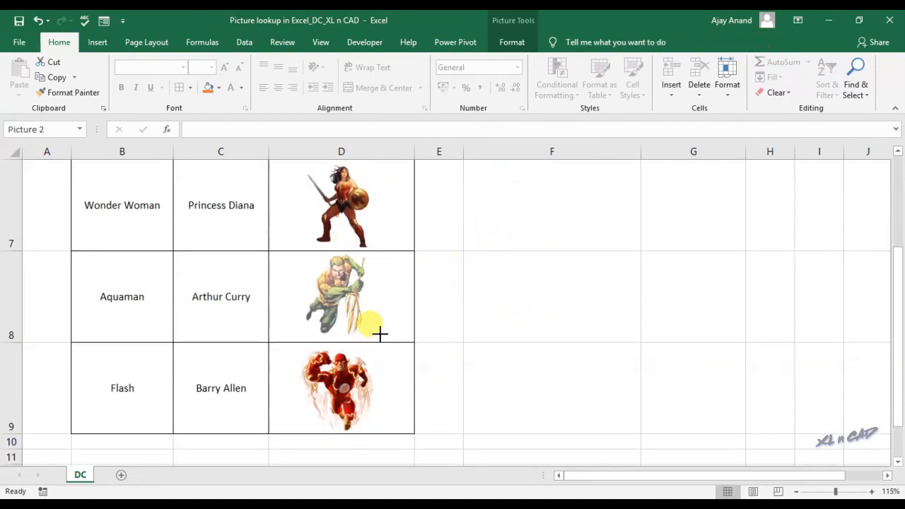
pyautogui.click(342, 297)
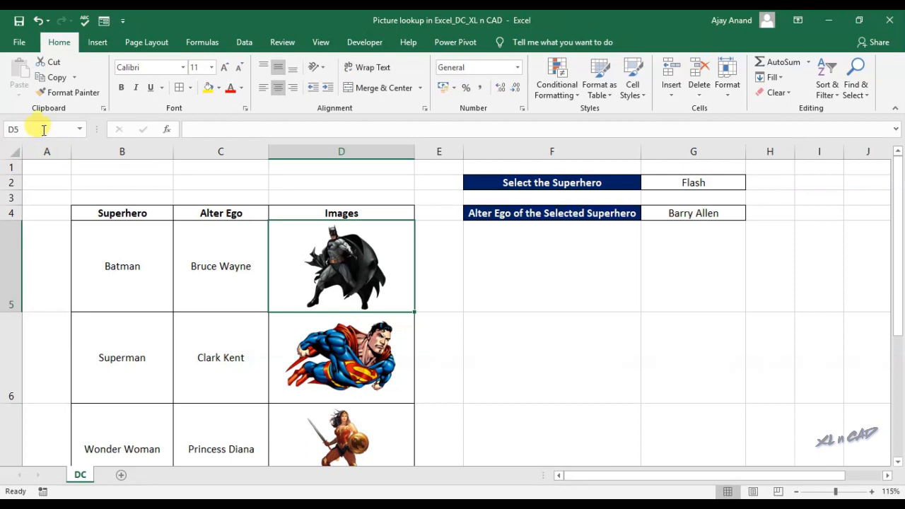
pyautogui.moveTo(398, 291)
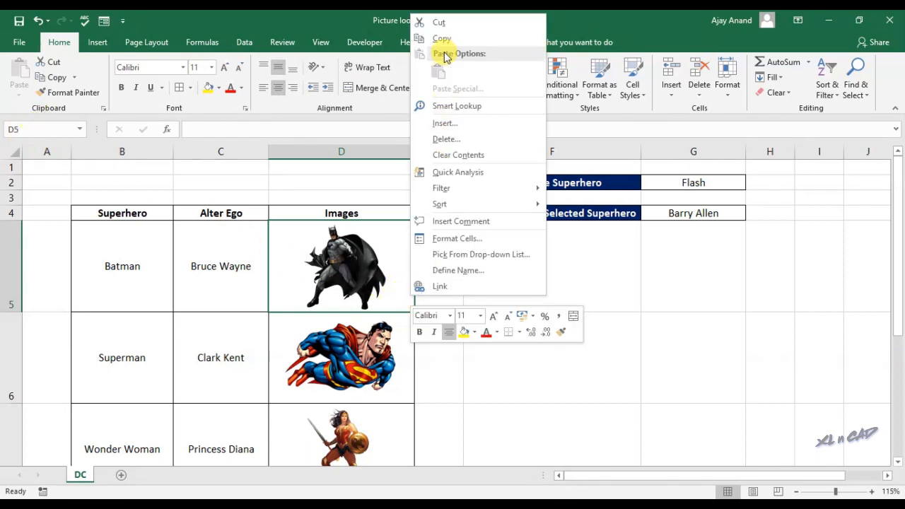
# Copy Batman's picture cell D5 and paste it at F5 as a Linked Picture.
pyautogui.click(441, 38)
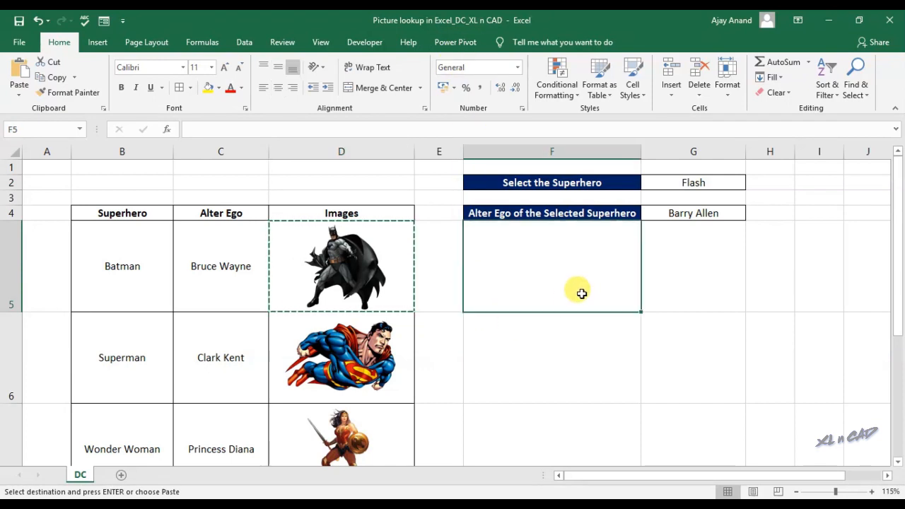
pyautogui.rightClick(579, 292)
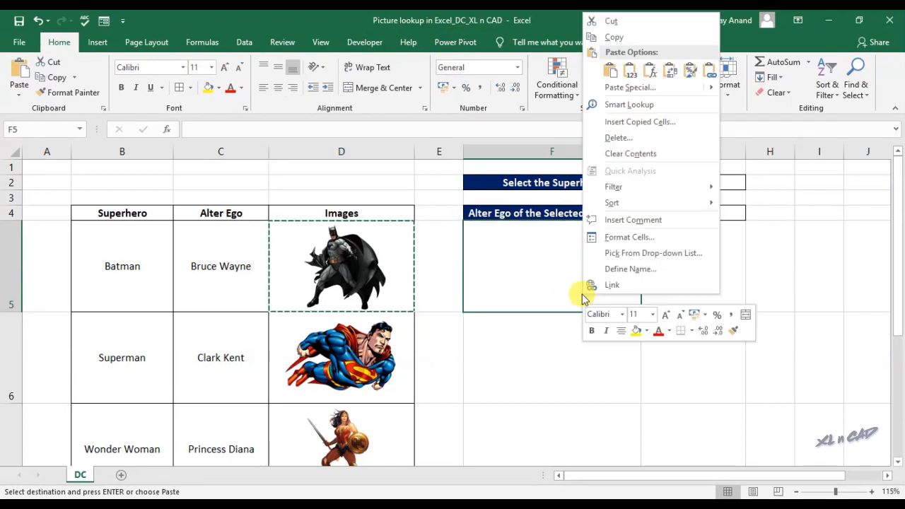
pyautogui.moveTo(639, 88)
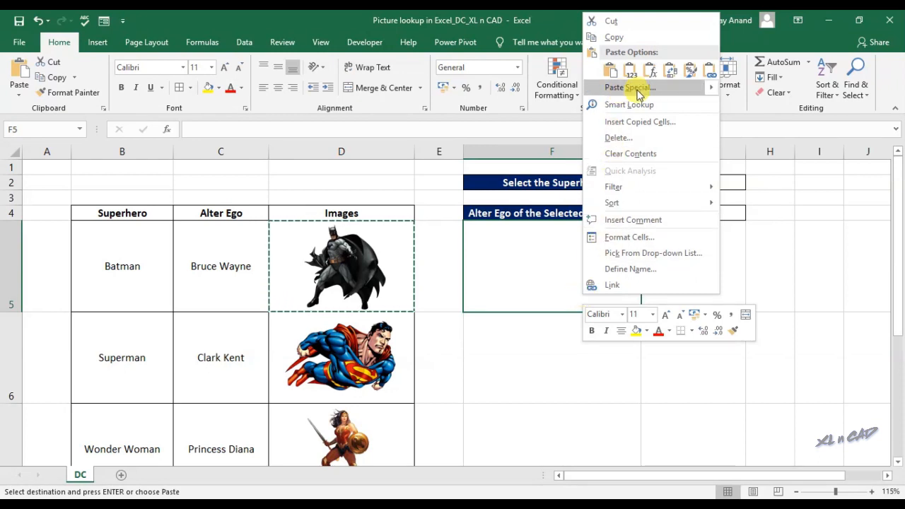
pyautogui.moveTo(629, 87)
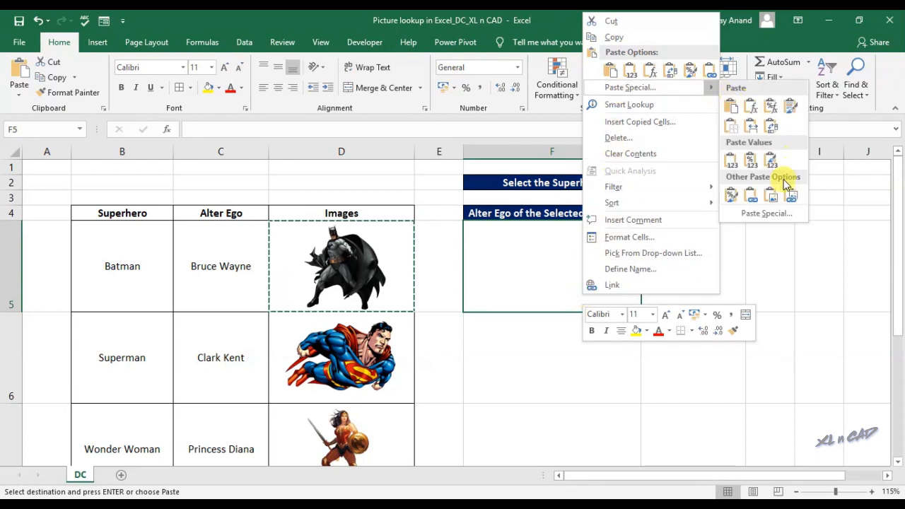
pyautogui.click(791, 195)
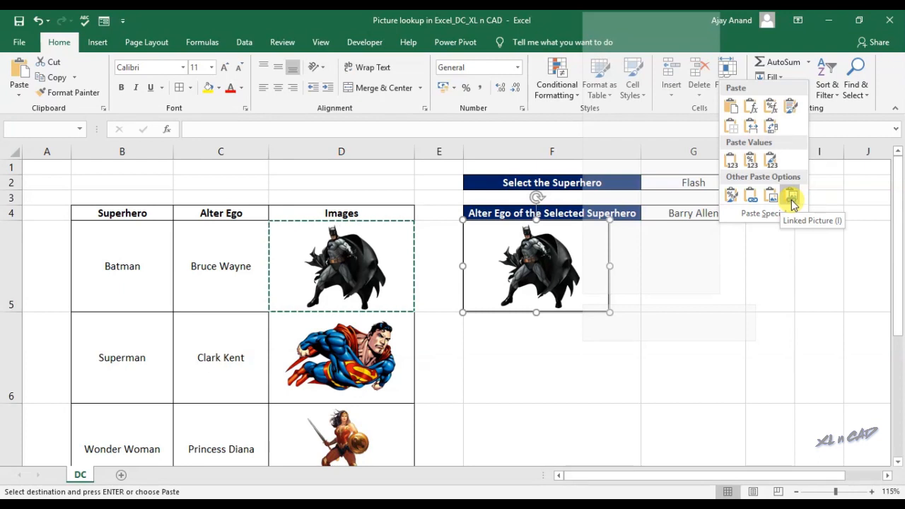
pyautogui.click(791, 195)
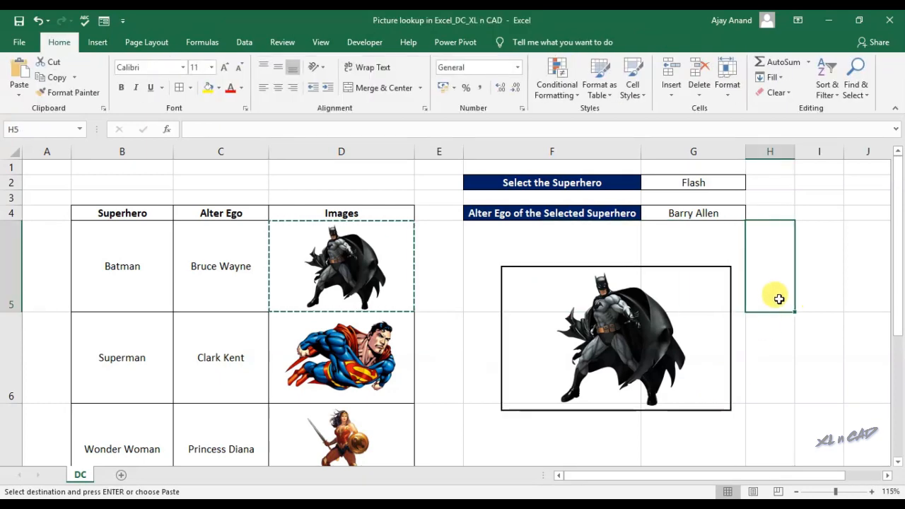
# Select the linked picture and enter test text 'XL n CAD' in cell I2 for it to follow.
pyautogui.click(614, 338)
pyautogui.write('=$D$6')
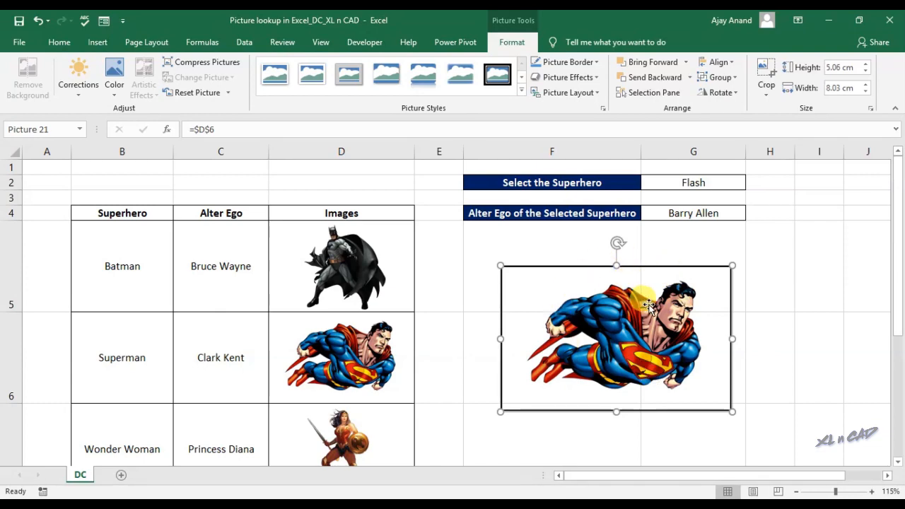
pyautogui.click(816, 184)
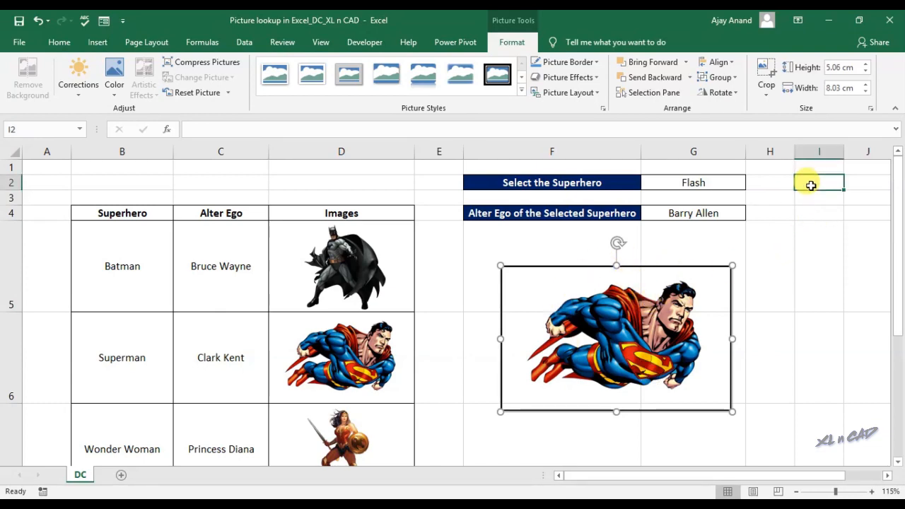
pyautogui.write('XL n CAD')
pyautogui.write('=$I$2')
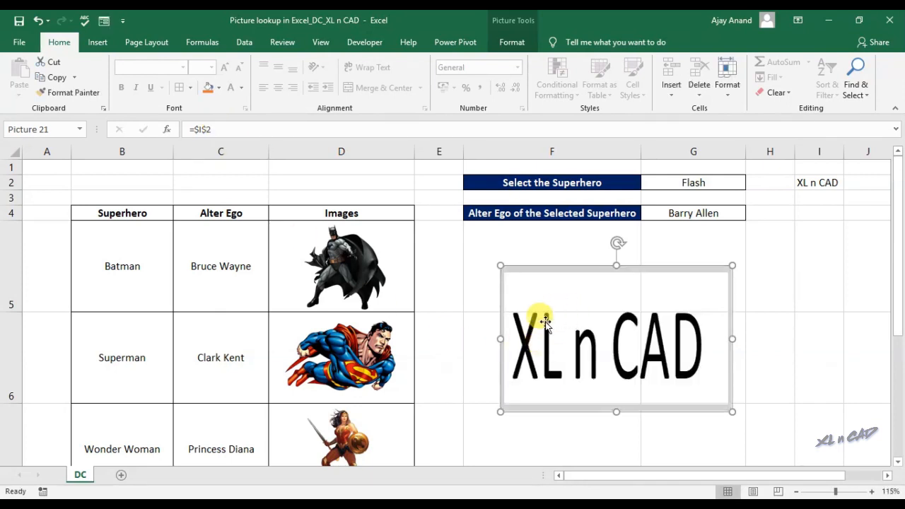
pyautogui.moveTo(587, 316)
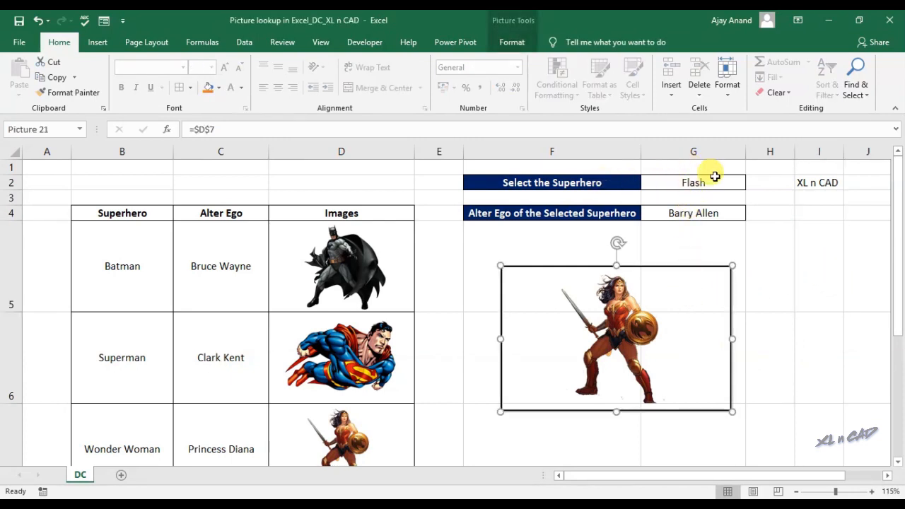
# Copy the INDEX-MATCH alter ego formula text from G4 and go to the Formulas ribbon.
pyautogui.click(692, 182)
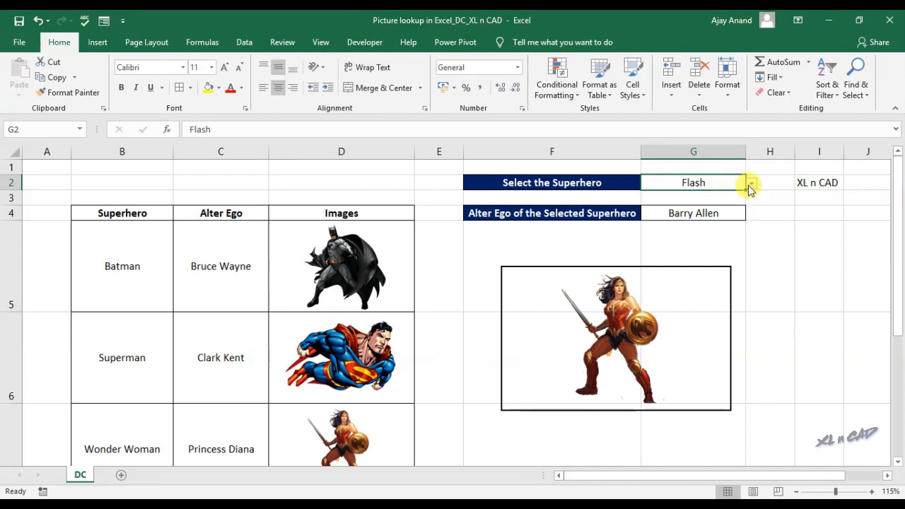
pyautogui.click(693, 212)
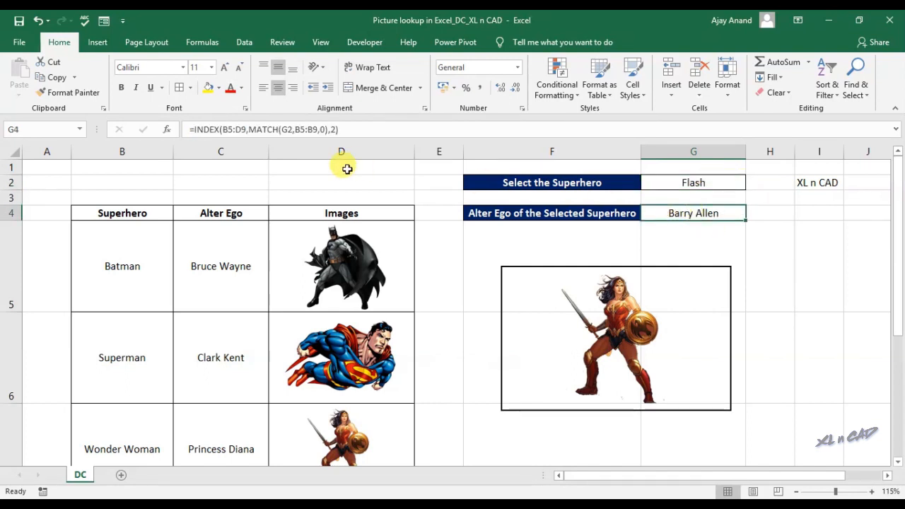
pyautogui.doubleClick(692, 212)
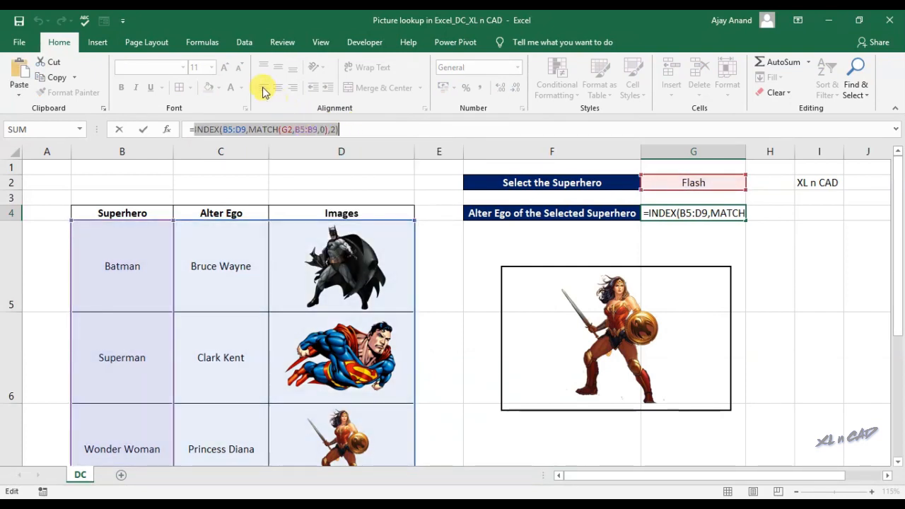
pyautogui.click(202, 42)
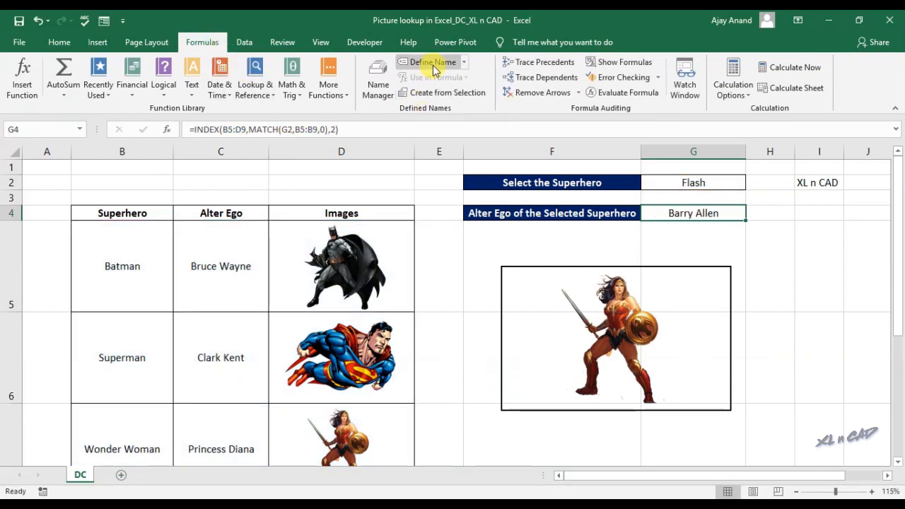
# Define the name DCSuperHero as =INDEX($B$5:$D$9,MATCH($G$2,$B$5:$B$9,0),3).
pyautogui.click(431, 62)
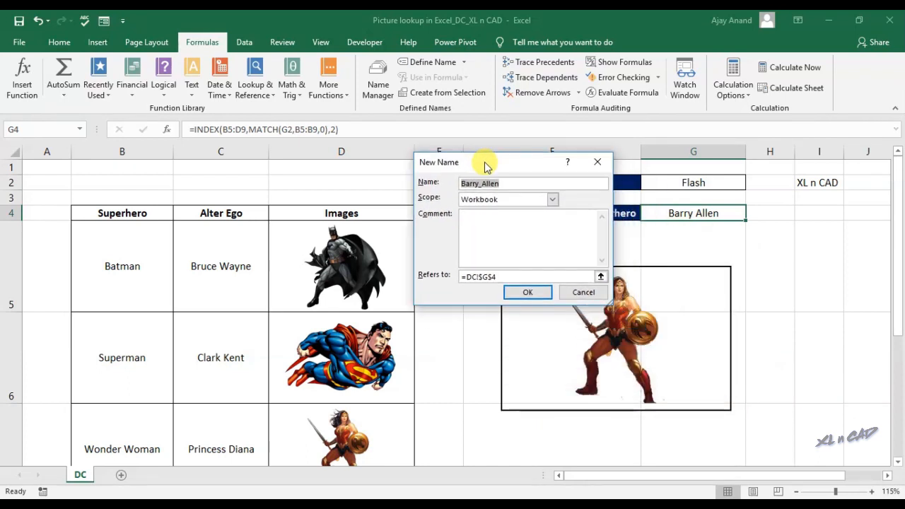
pyautogui.write('DCSuper')
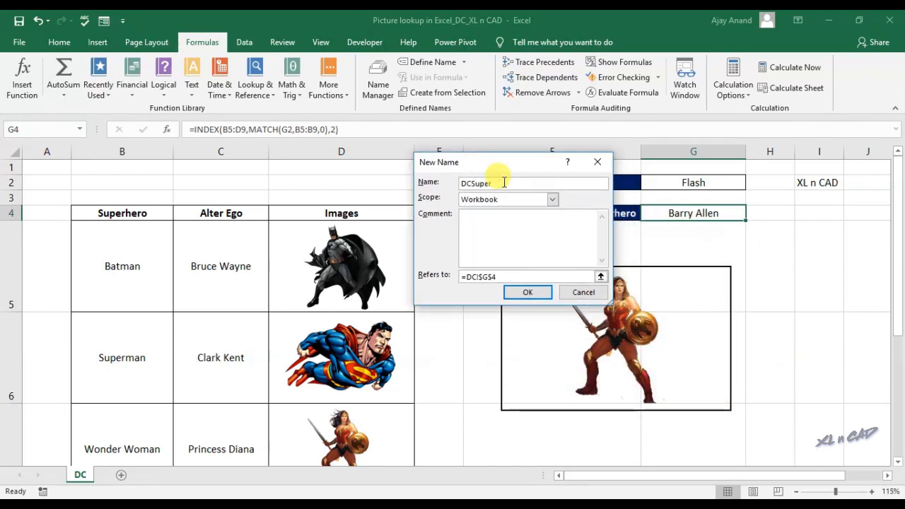
pyautogui.write('Hero')
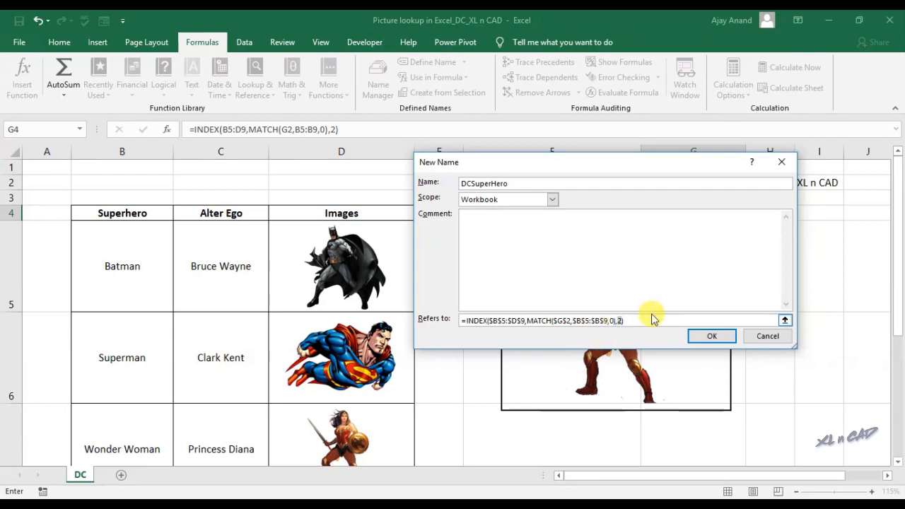
pyautogui.click(710, 337)
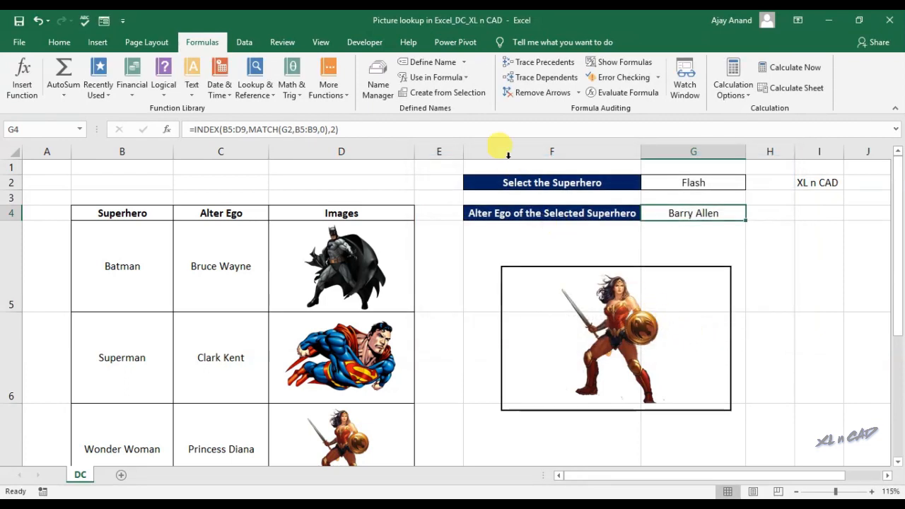
pyautogui.click(376, 77)
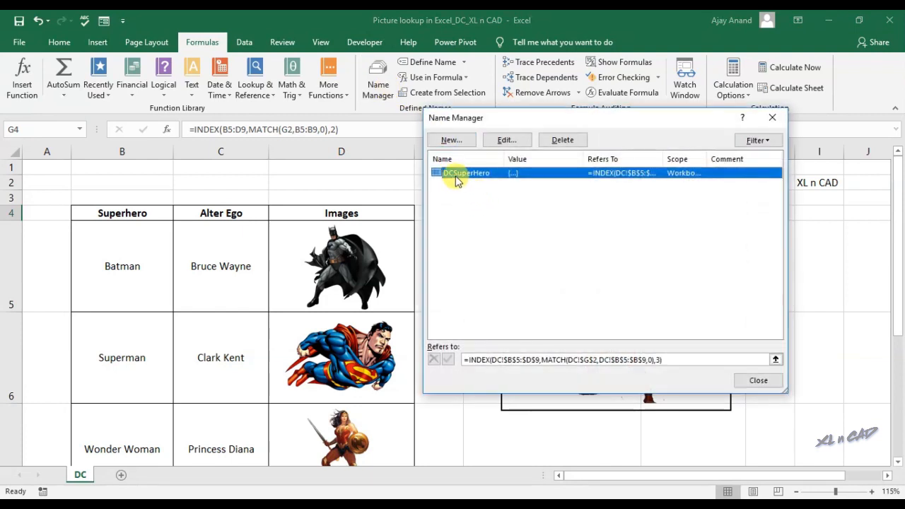
pyautogui.moveTo(493, 178)
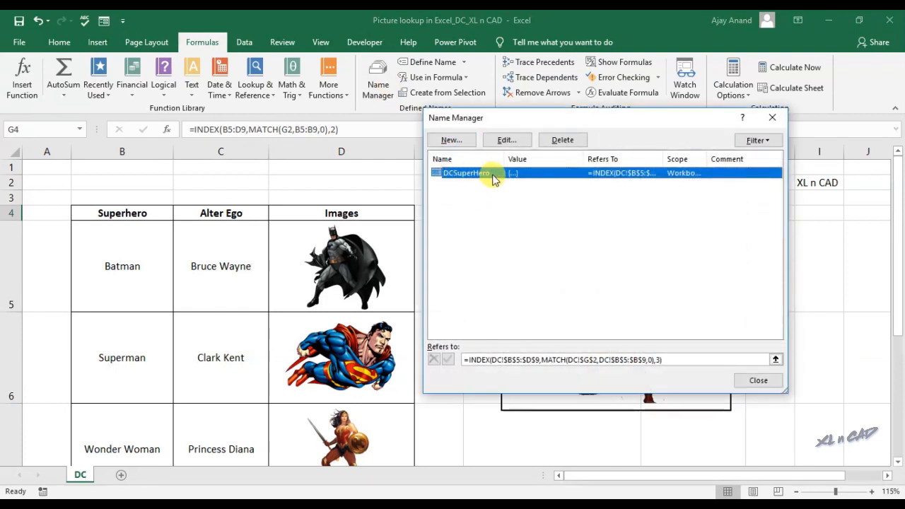
pyautogui.moveTo(758, 380)
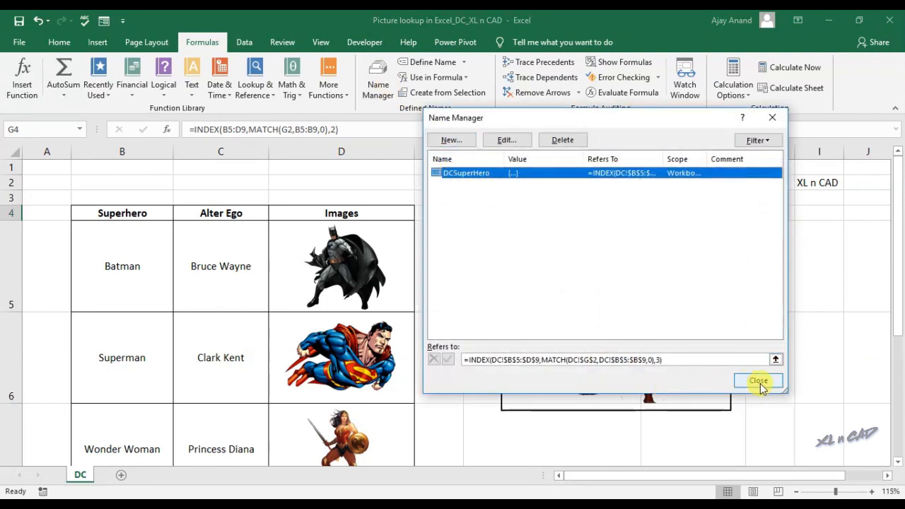
pyautogui.click(758, 380)
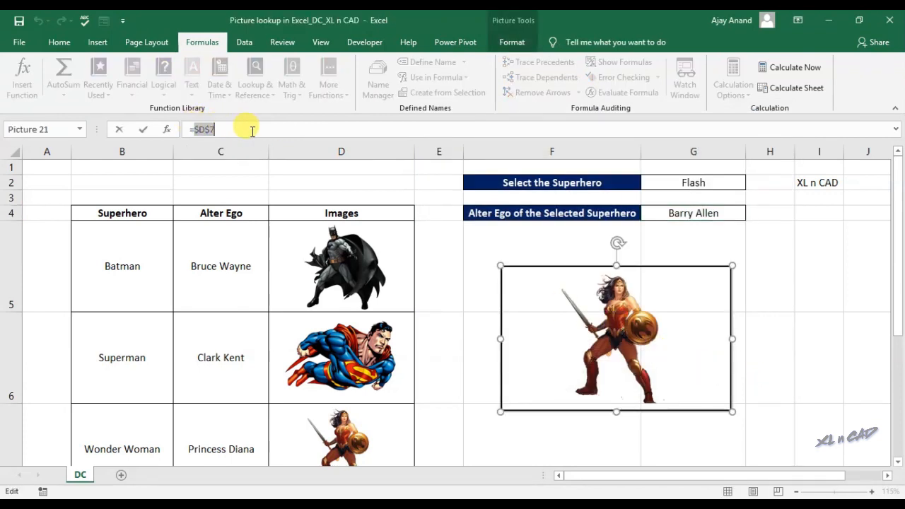
# Set the picture's link formula to =DCSuperHero so it shows Flash.
pyautogui.write('=D')
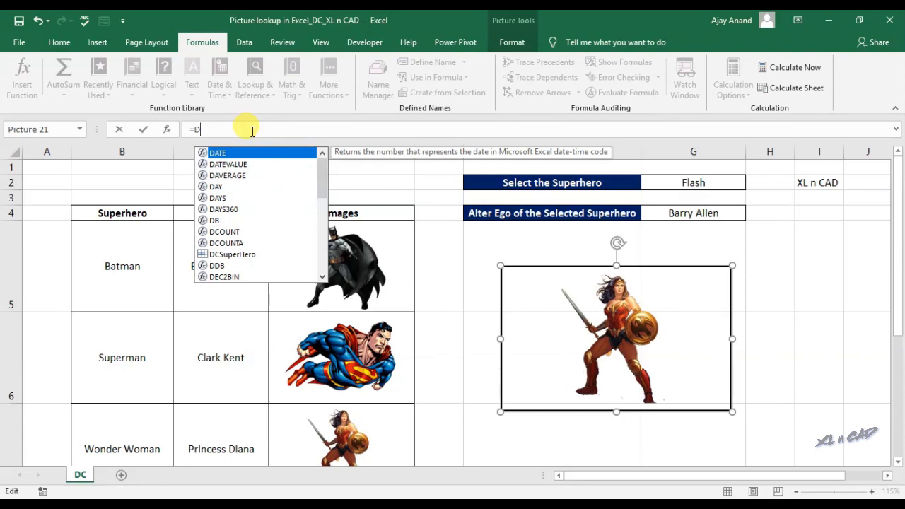
pyautogui.write('CSuperHero')
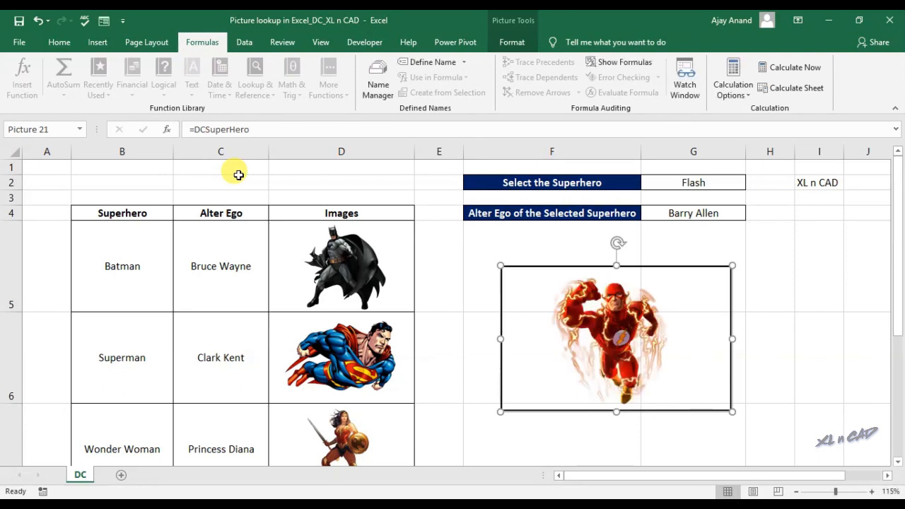
pyautogui.click(223, 129)
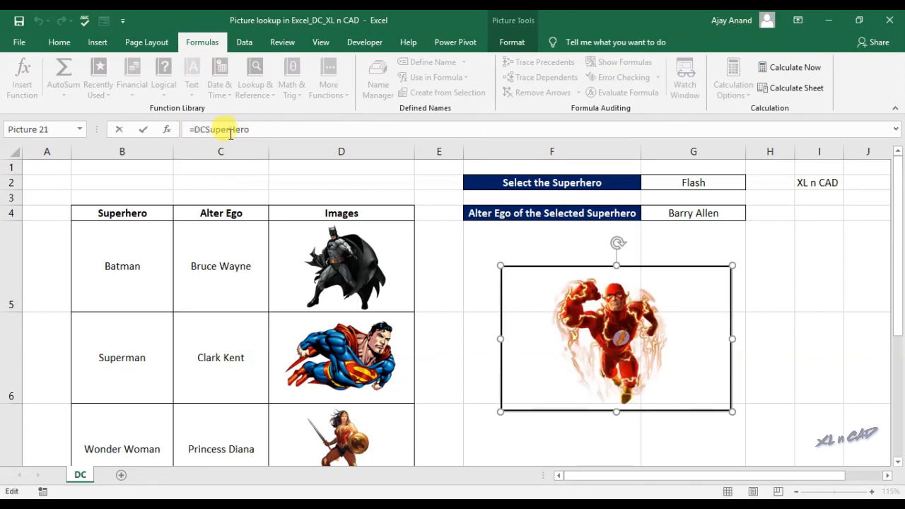
pyautogui.click(818, 266)
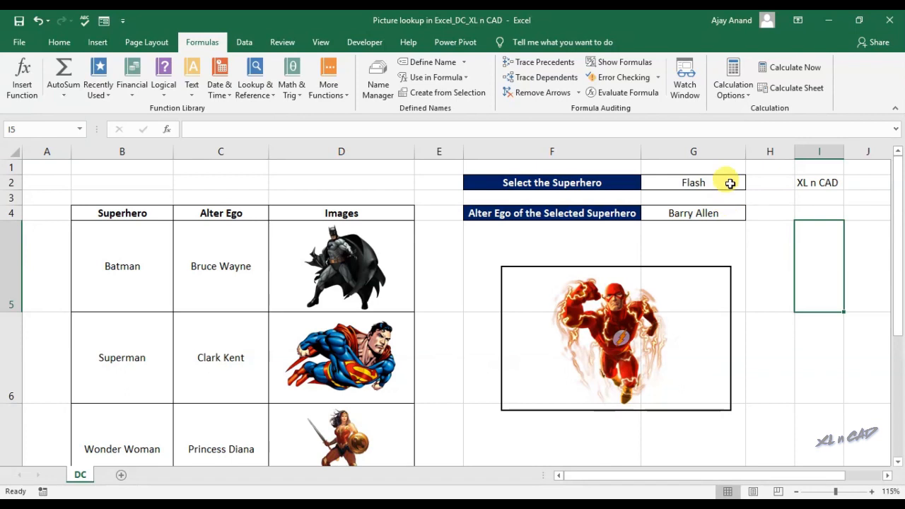
# Pick Batman then Wonder Woman from the G2 dropdown, swapping the picture to match.
pyautogui.click(750, 182)
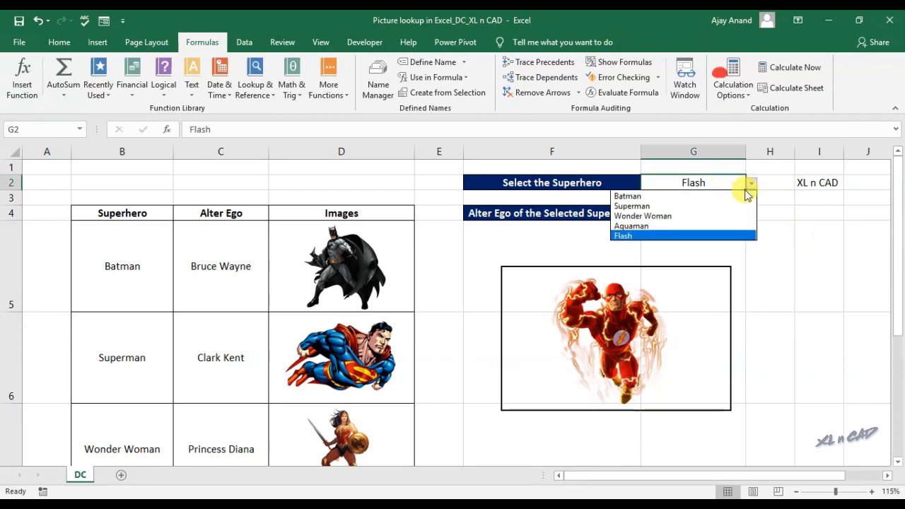
pyautogui.click(628, 195)
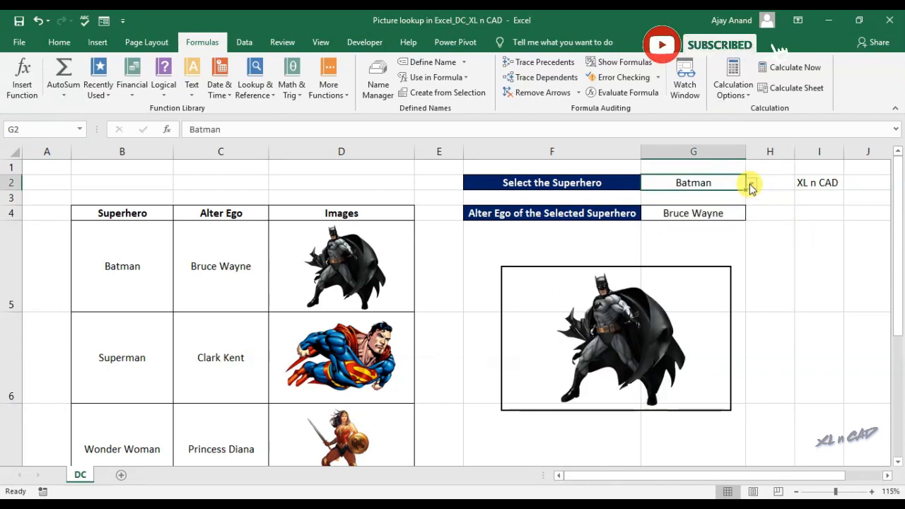
pyautogui.click(752, 182)
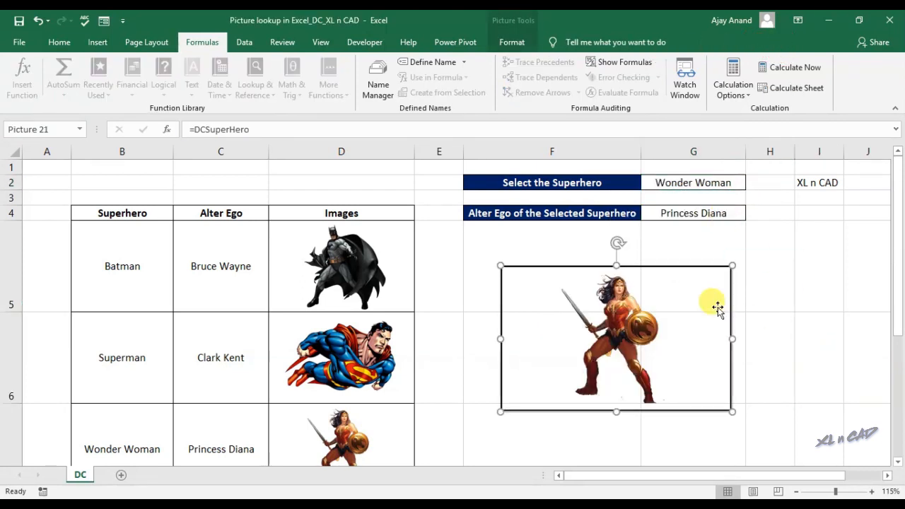
pyautogui.click(511, 42)
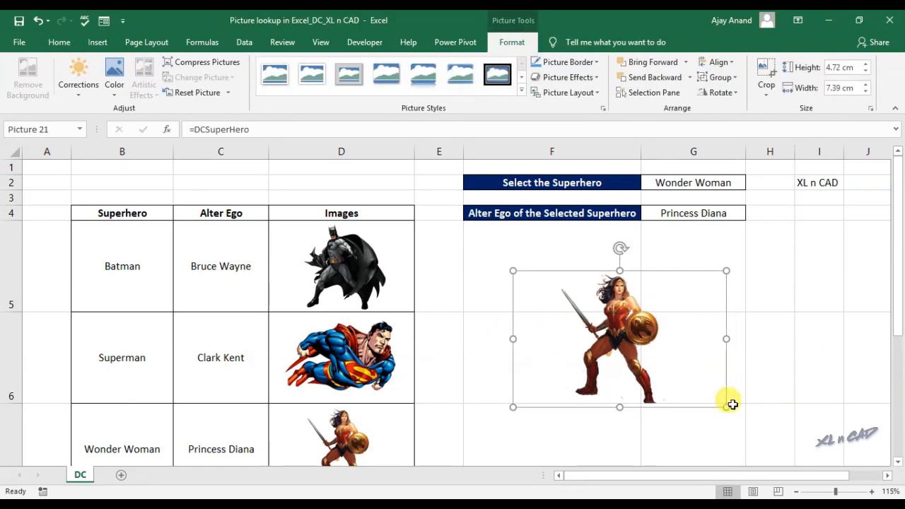
# Drag the Wonder Woman linked picture's corner outward to enlarge it.
pyautogui.moveTo(732, 404); pyautogui.dragTo(762, 430)
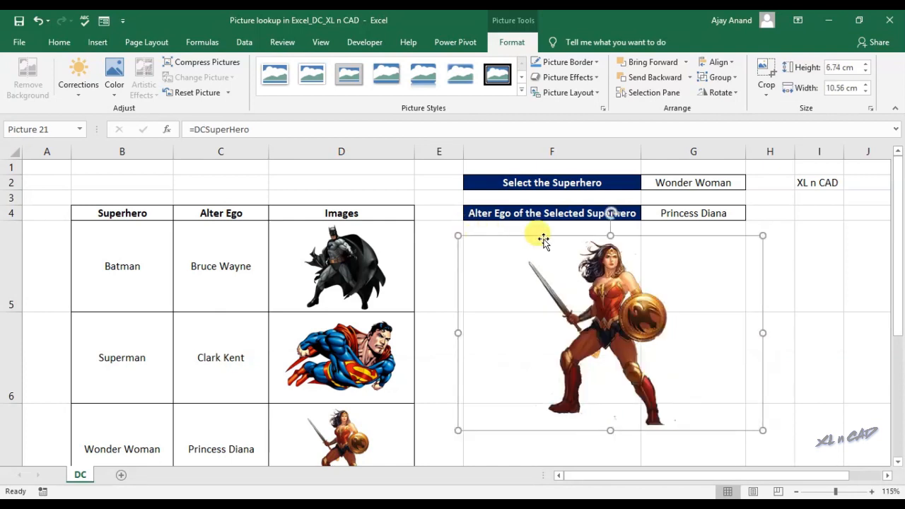
pyautogui.click(750, 182)
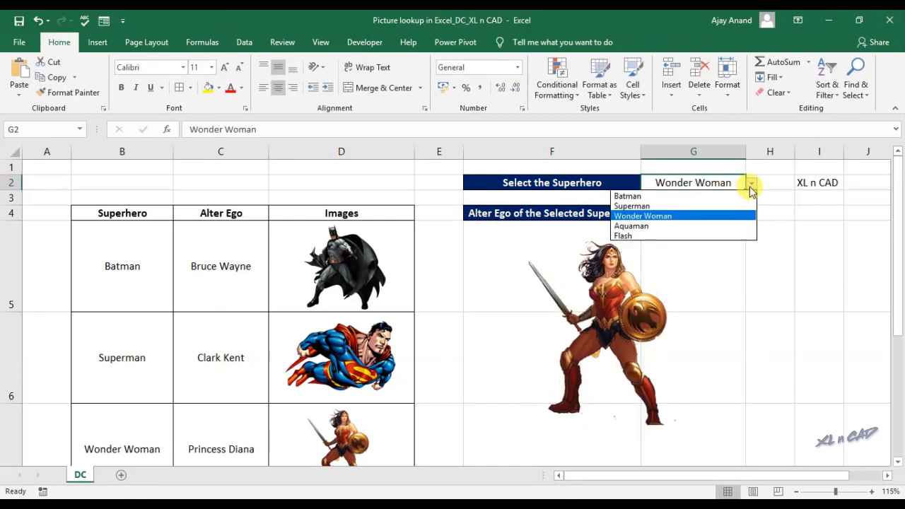